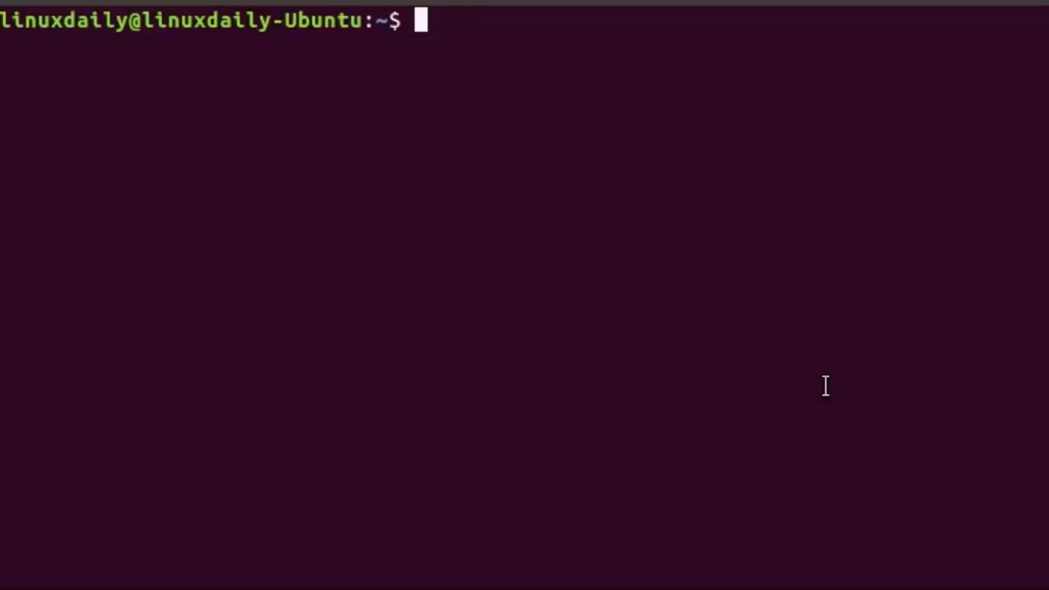
Spell out the channel name 'LinuxDail' at the empty bash prompt.
{"action": "type", "text": "Lin"}
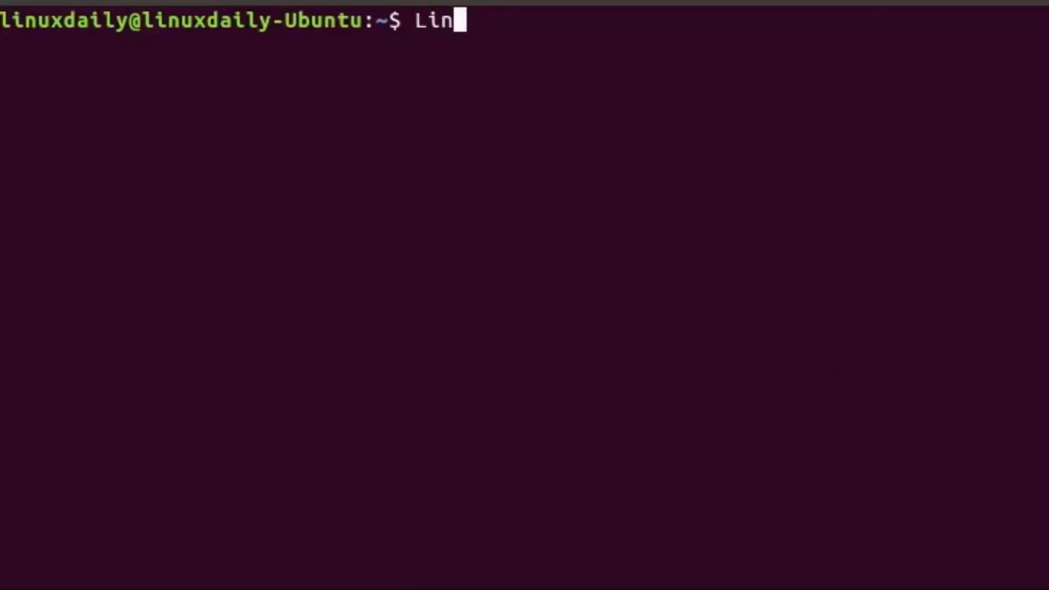
{"action": "type", "text": "uxDail"}
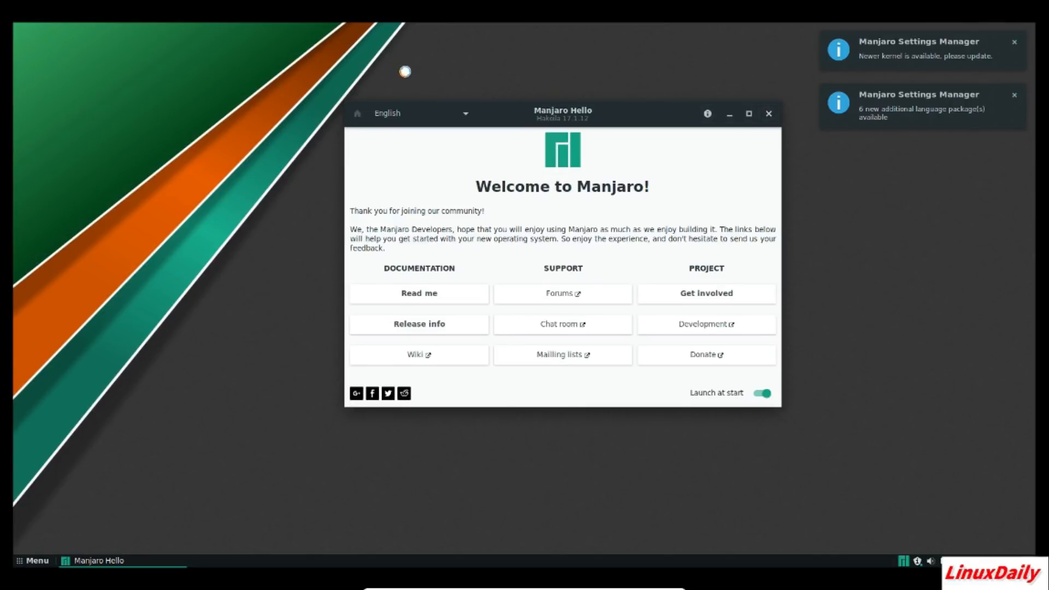
{"action": "mouse_move", "coordinate": [834, 142]}
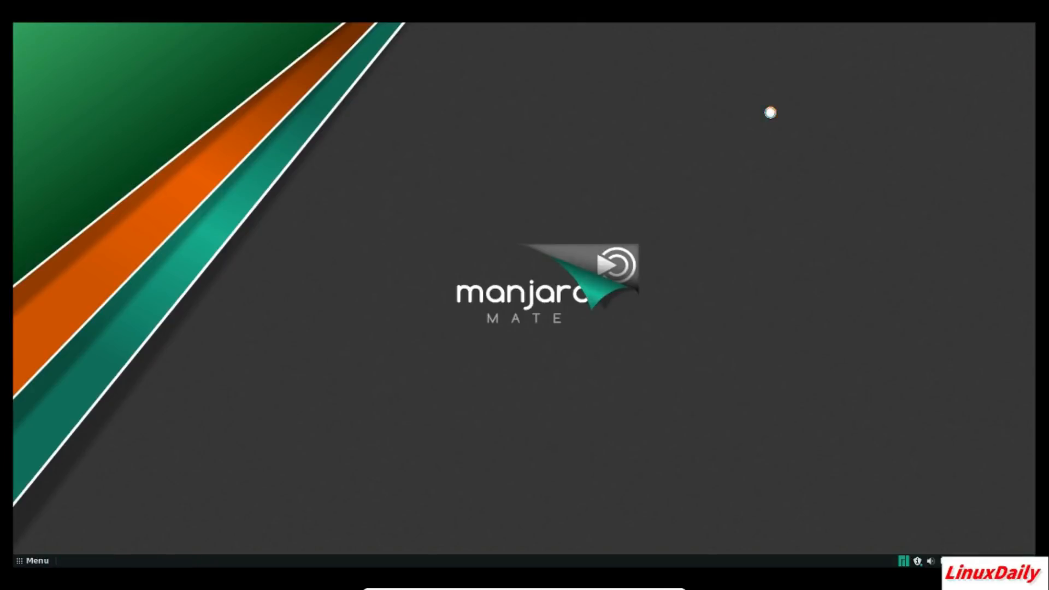
{"action": "mouse_move", "coordinate": [499, 148]}
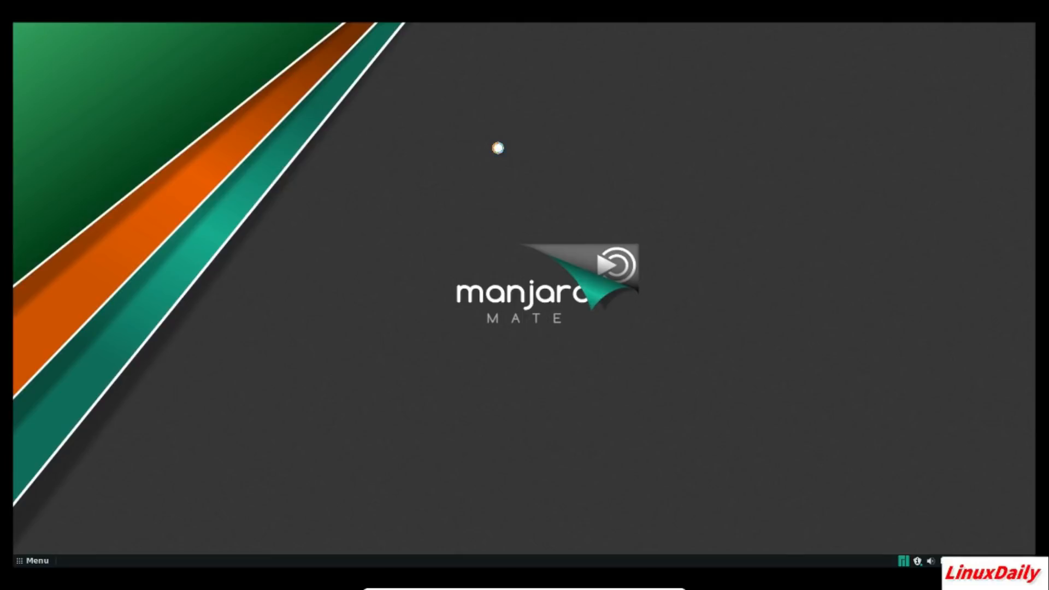
{"action": "mouse_move", "coordinate": [475, 151]}
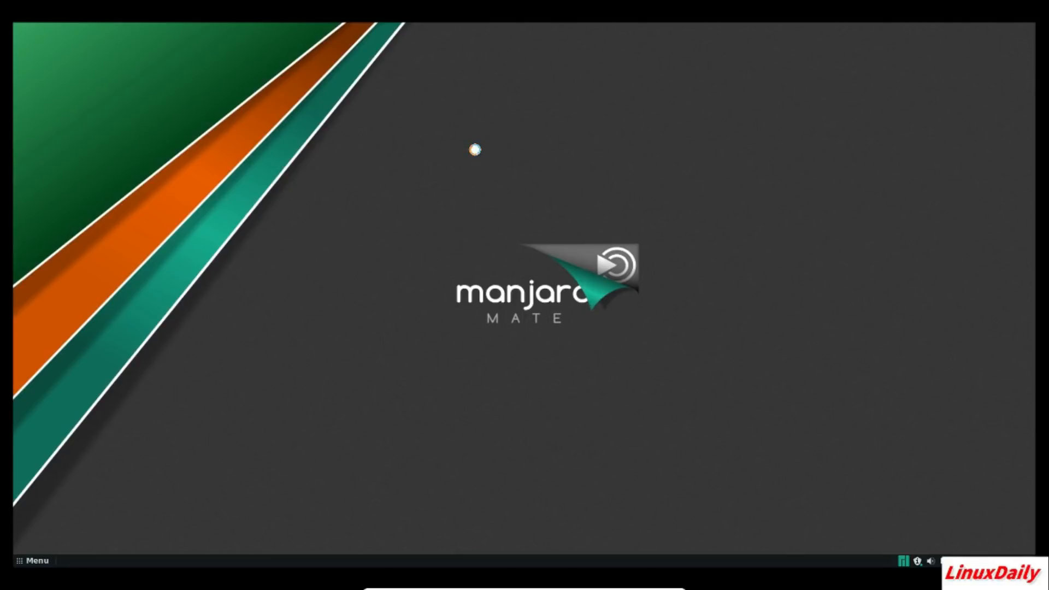
{"action": "mouse_move", "coordinate": [187, 434]}
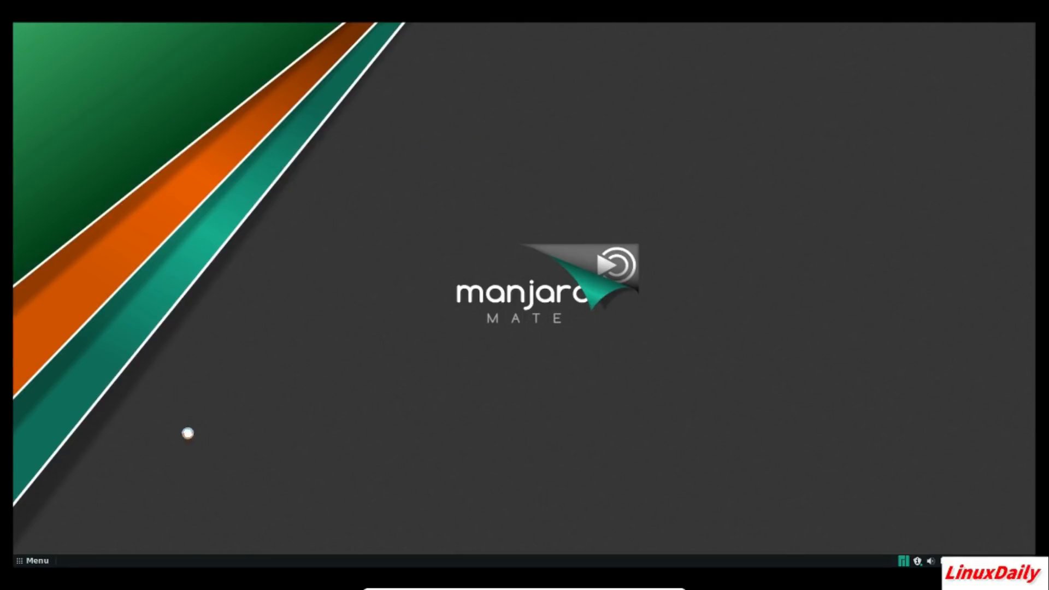
Search the MATE applications menu for 'ter' to find MATE Terminal.
{"action": "left_click", "coordinate": [34, 561]}
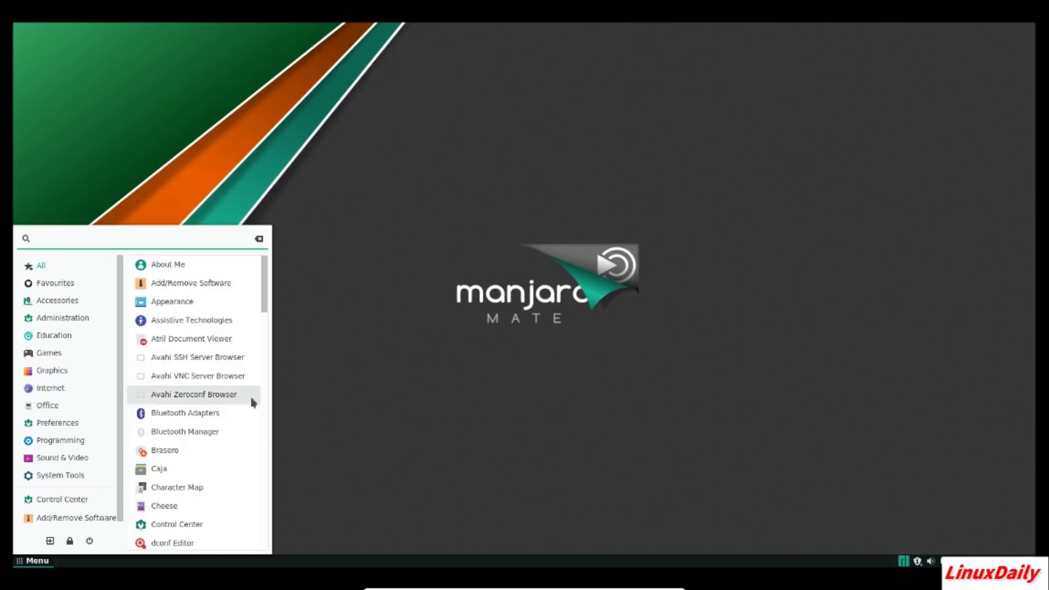
{"action": "mouse_move", "coordinate": [332, 375]}
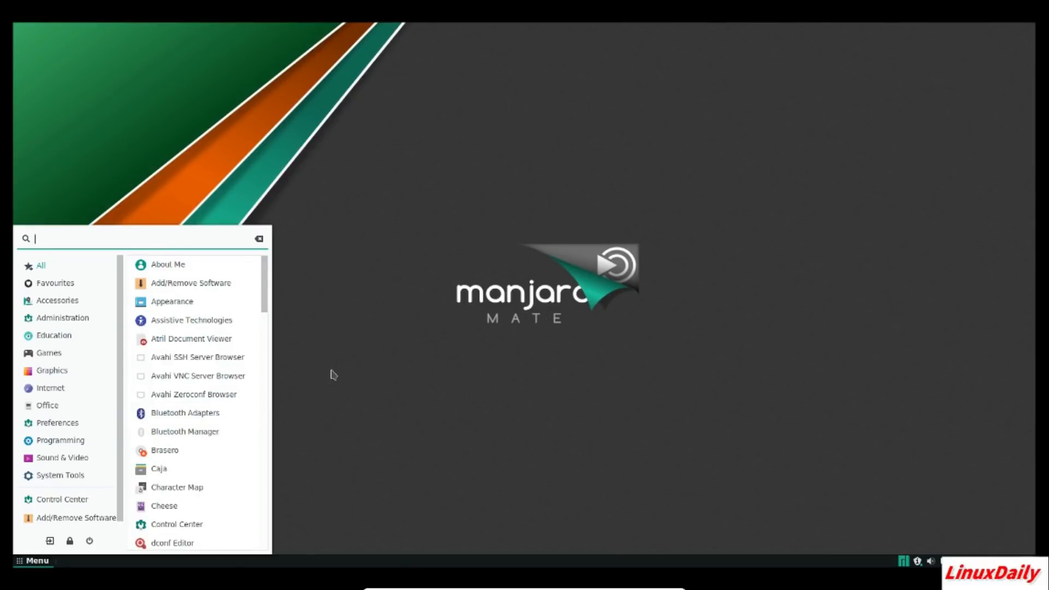
{"action": "mouse_move", "coordinate": [317, 315]}
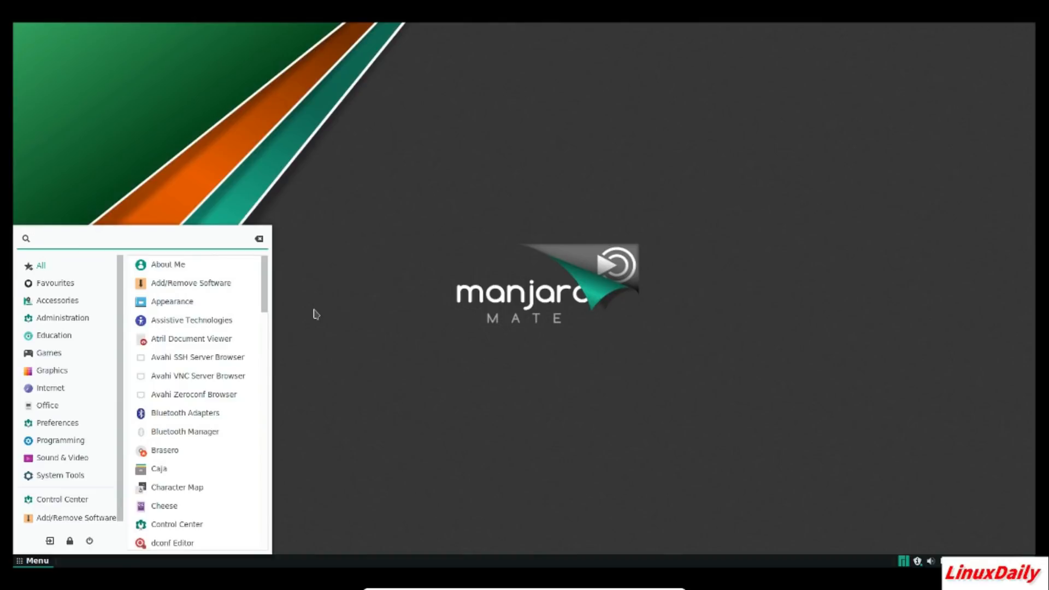
{"action": "left_click", "coordinate": [133, 239]}
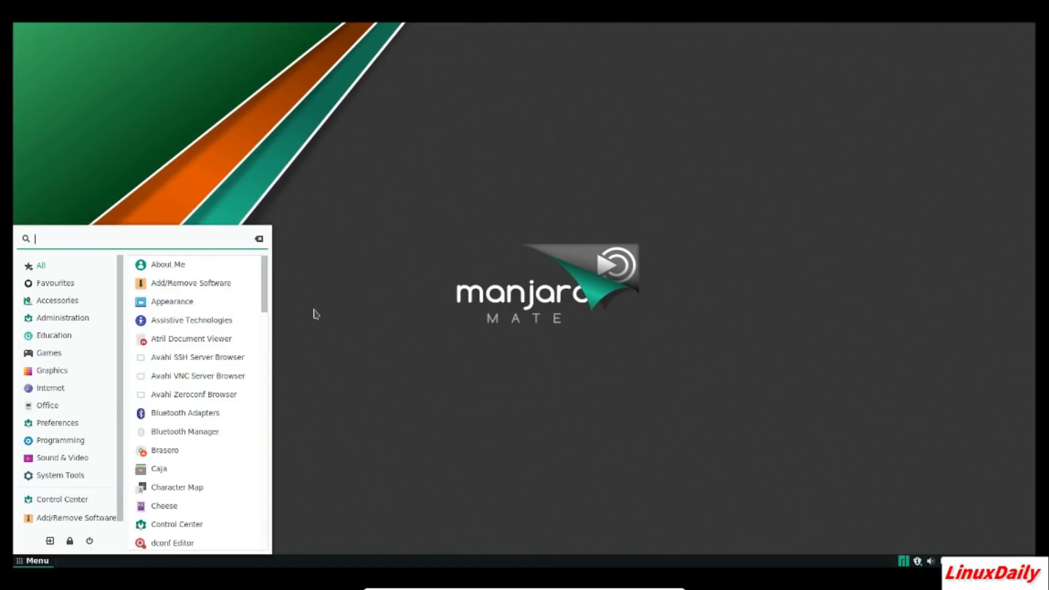
{"action": "type", "text": "ter"}
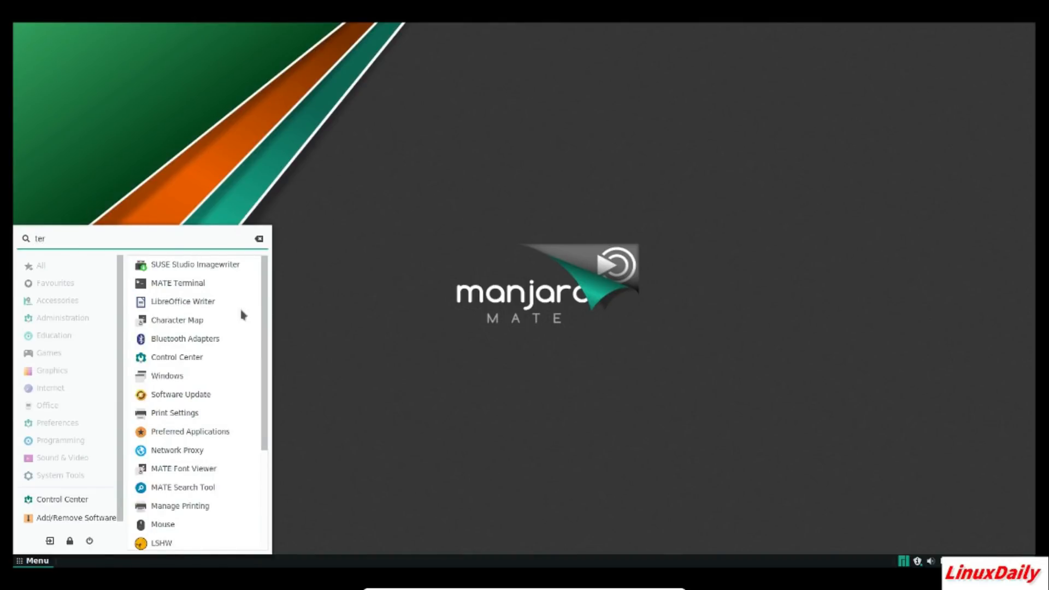
Launch MATE Terminal maximized and run 'sudo pacman -Sy' to sync the package databases.
{"action": "left_click", "coordinate": [179, 284]}
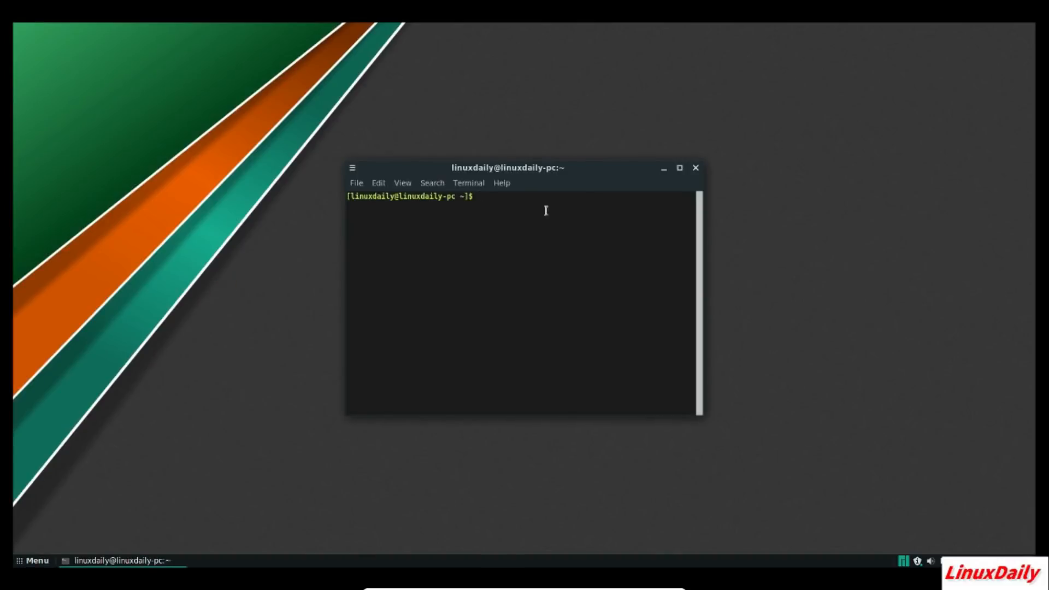
{"action": "left_click", "coordinate": [679, 169]}
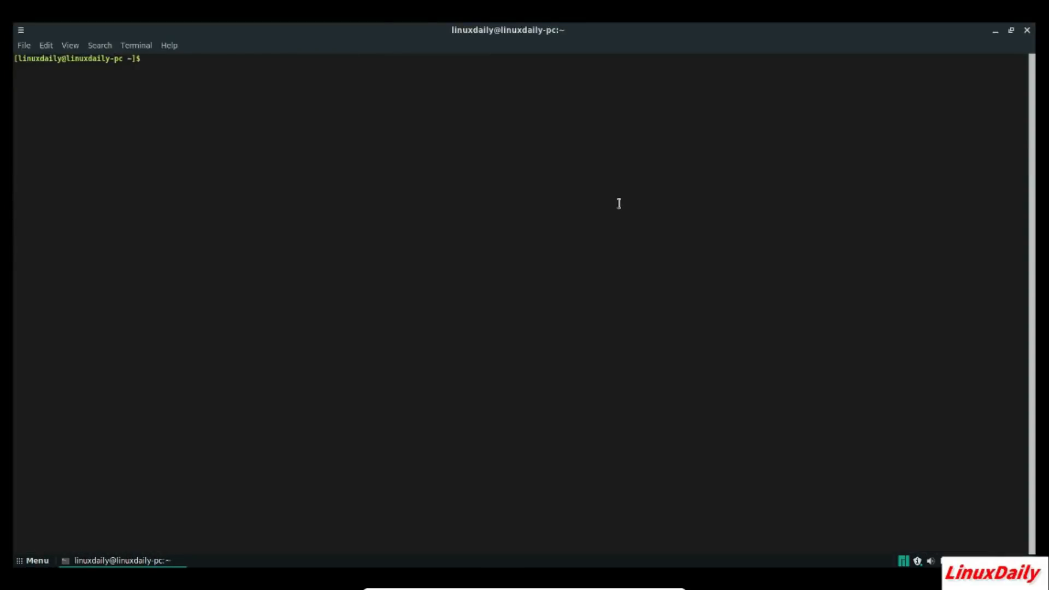
{"action": "type", "text": "sudo pa"}
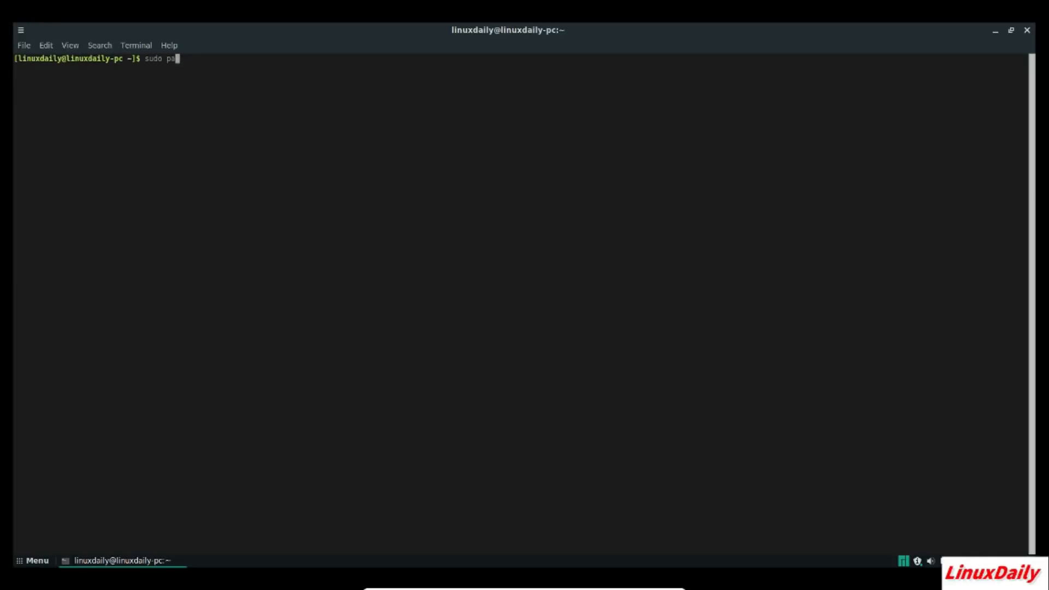
{"action": "type", "text": "cman -Sy"}
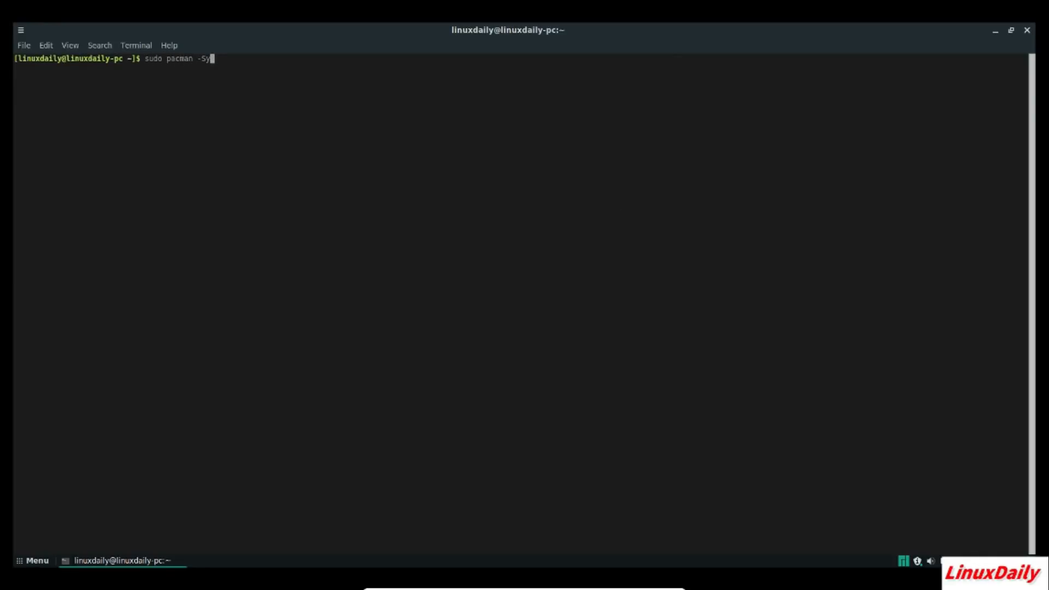
{"action": "key", "text": "Return"}
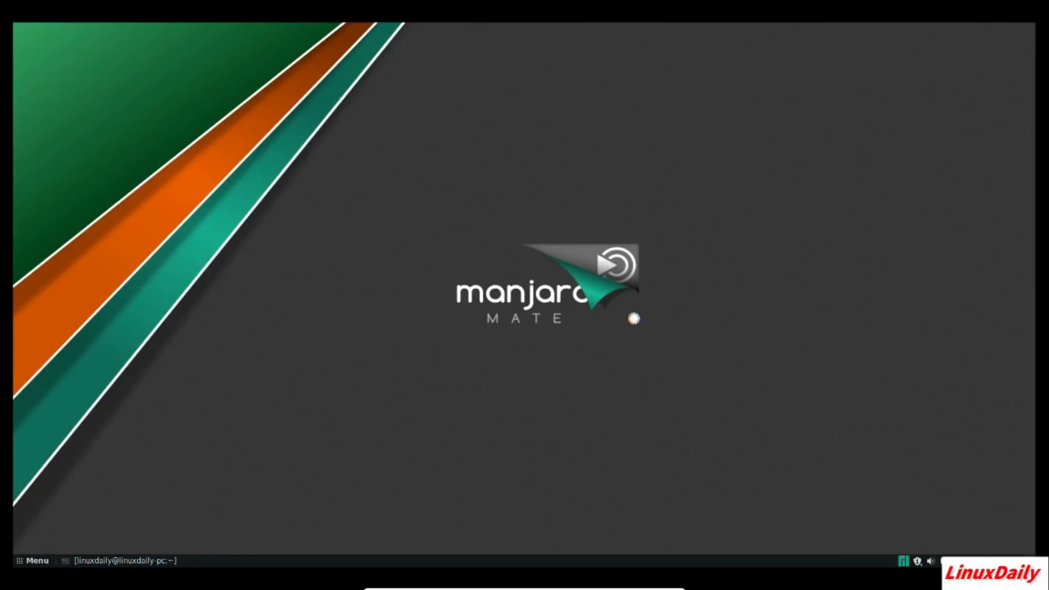
{"action": "mouse_move", "coordinate": [363, 444]}
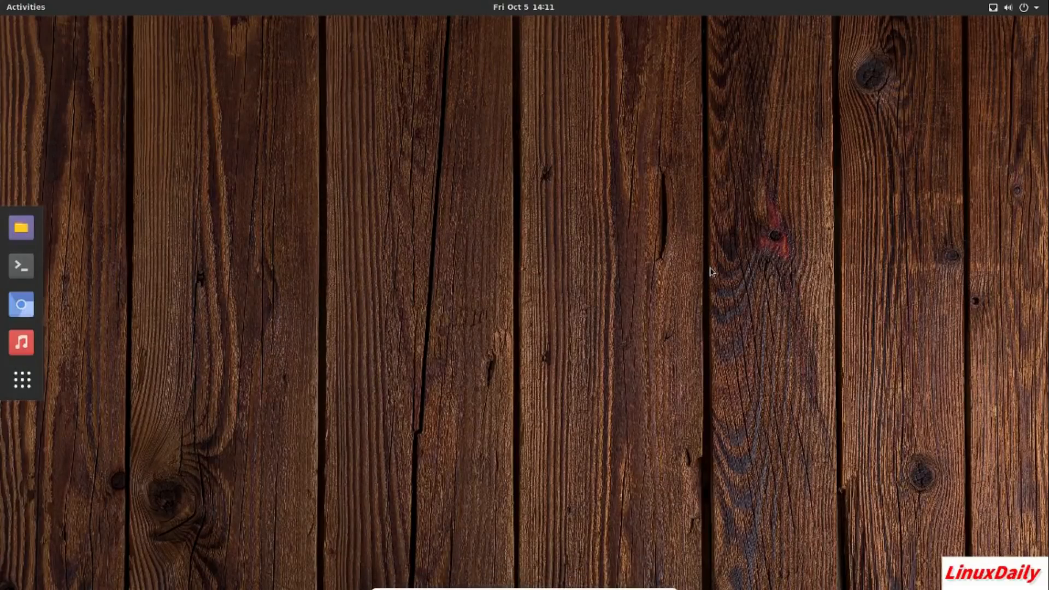
{"action": "mouse_move", "coordinate": [627, 208]}
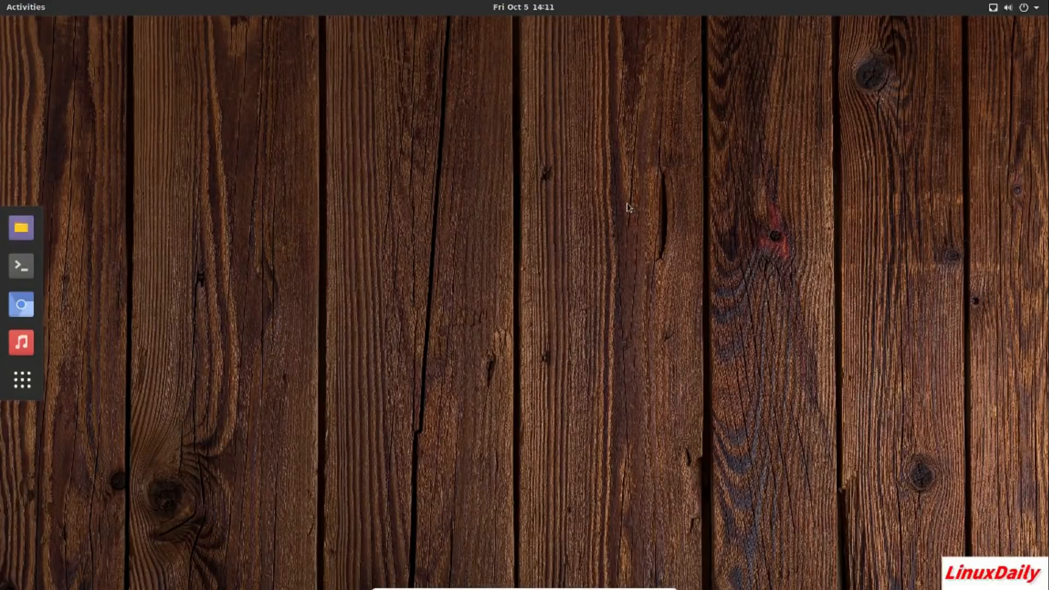
{"action": "mouse_move", "coordinate": [150, 297]}
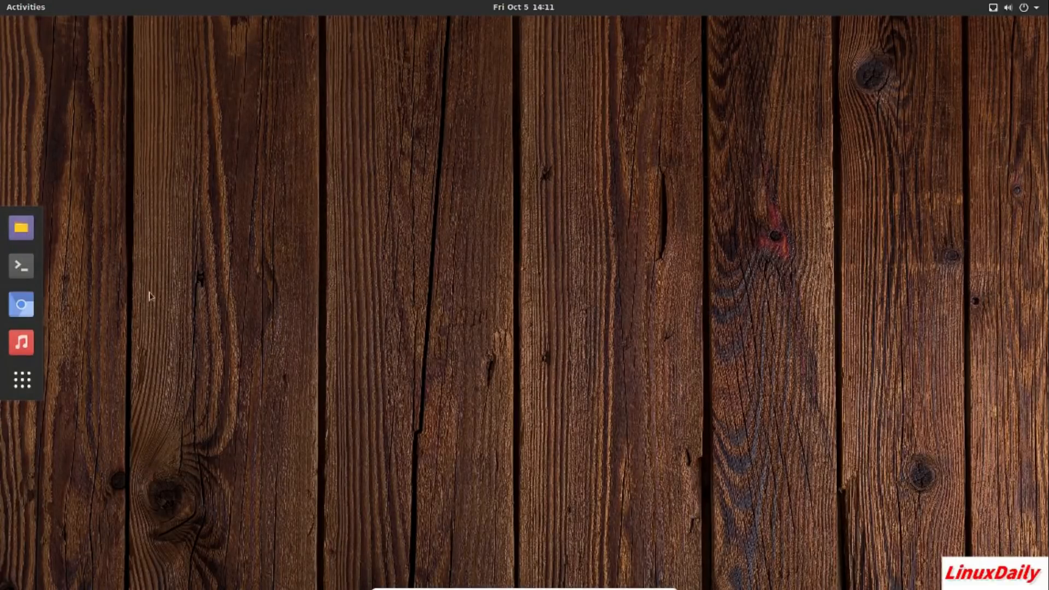
Search the GNOME applications overview for 'term' and launch Terminal.
{"action": "left_click", "coordinate": [20, 379]}
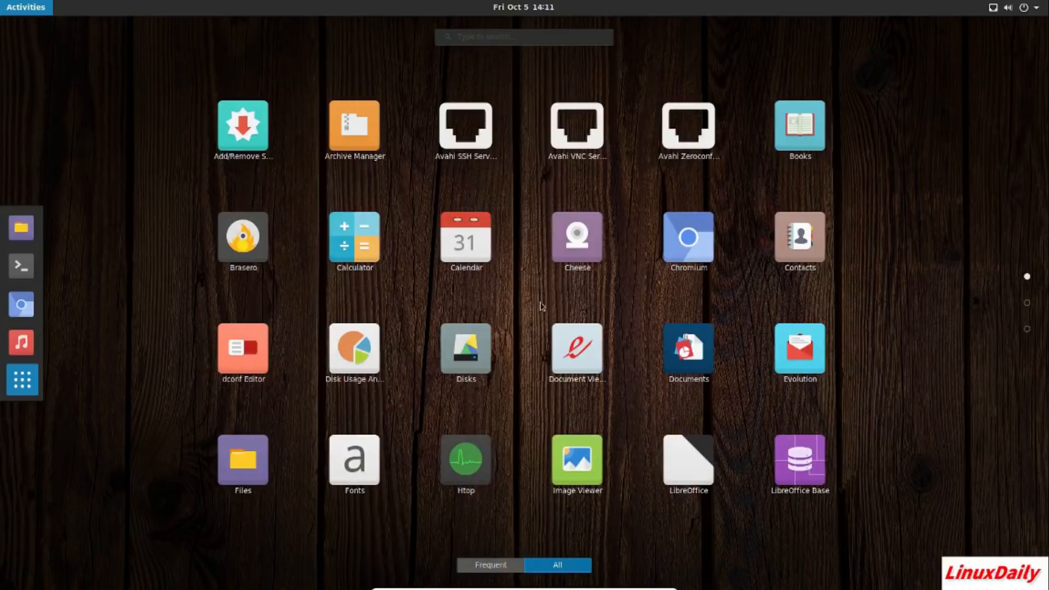
{"action": "left_click", "coordinate": [523, 36]}
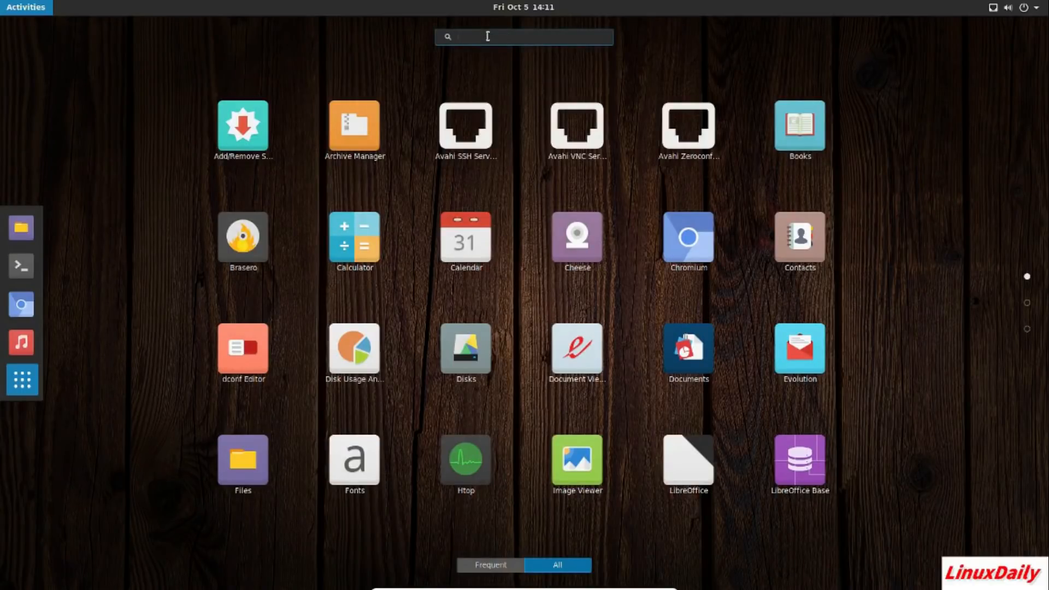
{"action": "type", "text": "termi"}
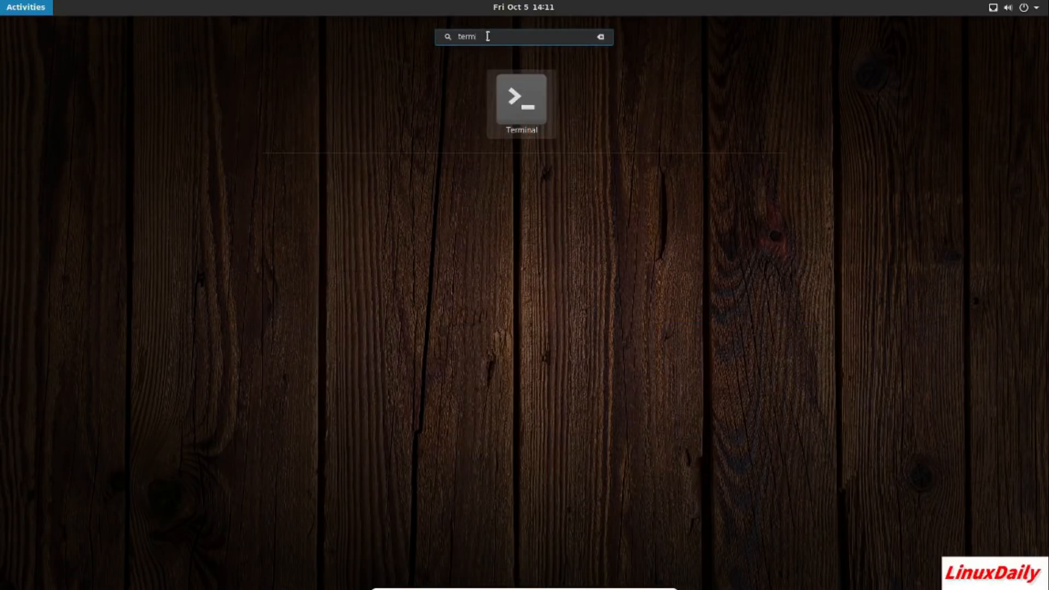
{"action": "key", "text": "Escape"}
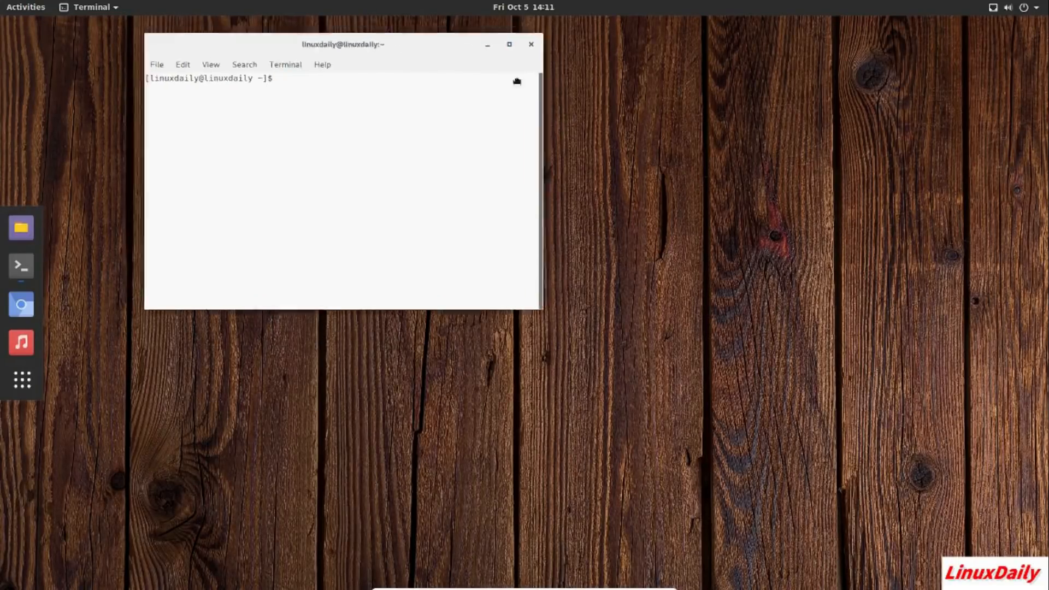
Run 'sudo pacman -Syu', review the 101-package upgrade list and answer Y to proceed.
{"action": "type", "text": "sudo pa"}
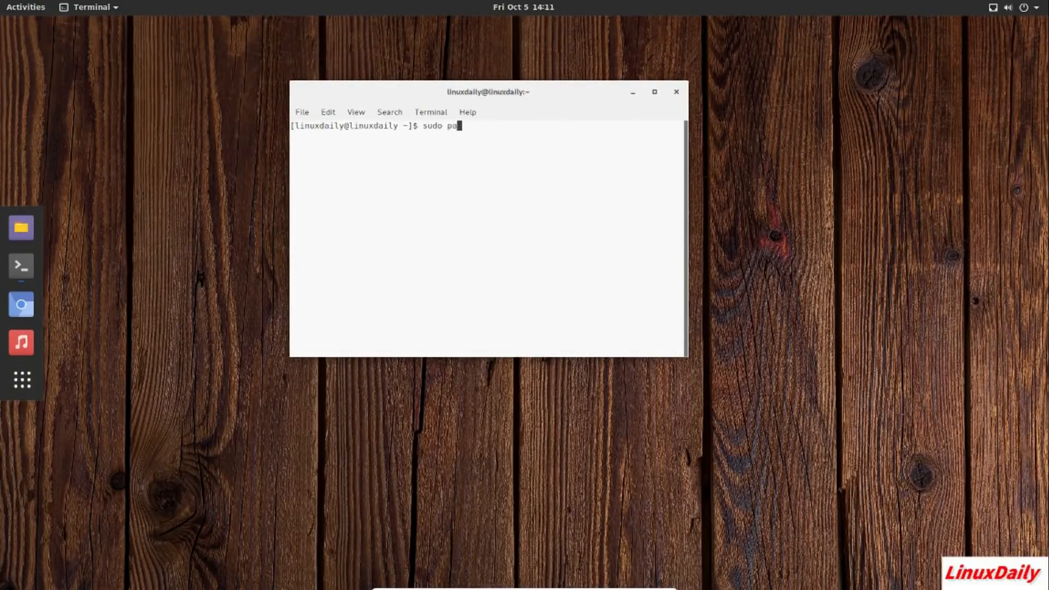
{"action": "type", "text": "cman -Syu"}
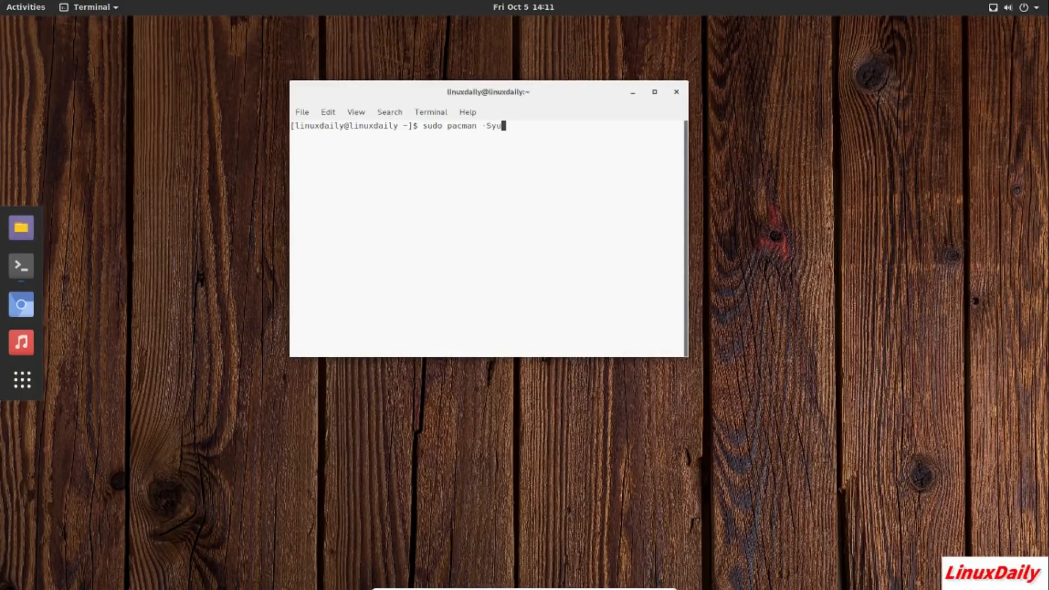
{"action": "key", "text": "Return"}
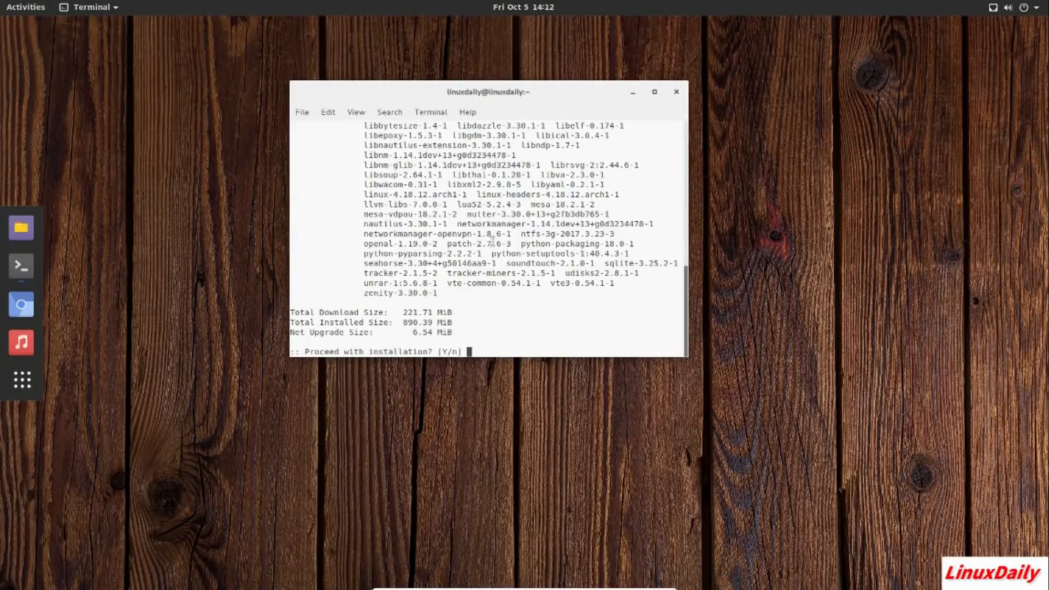
{"action": "scroll", "scroll_direction": "up", "scroll_amount": 3}
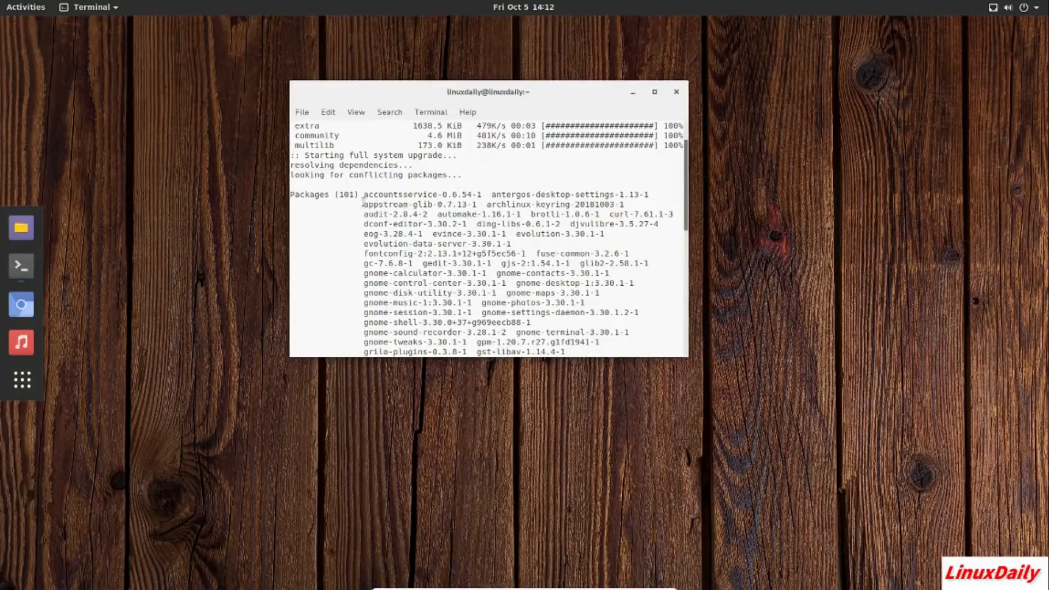
{"action": "scroll", "scroll_direction": "down", "scroll_amount": 3}
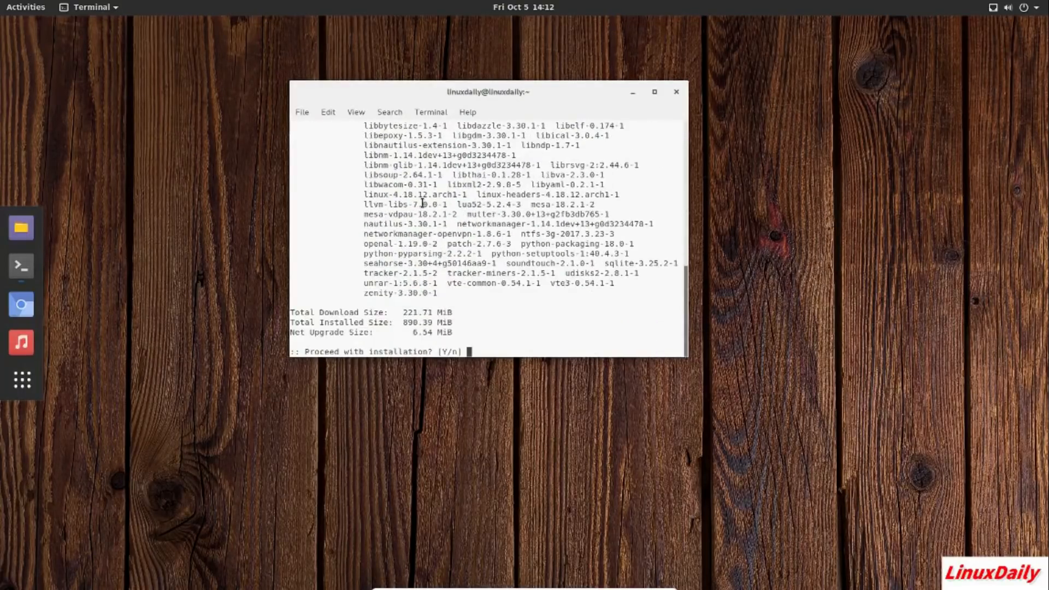
{"action": "mouse_move", "coordinate": [522, 313]}
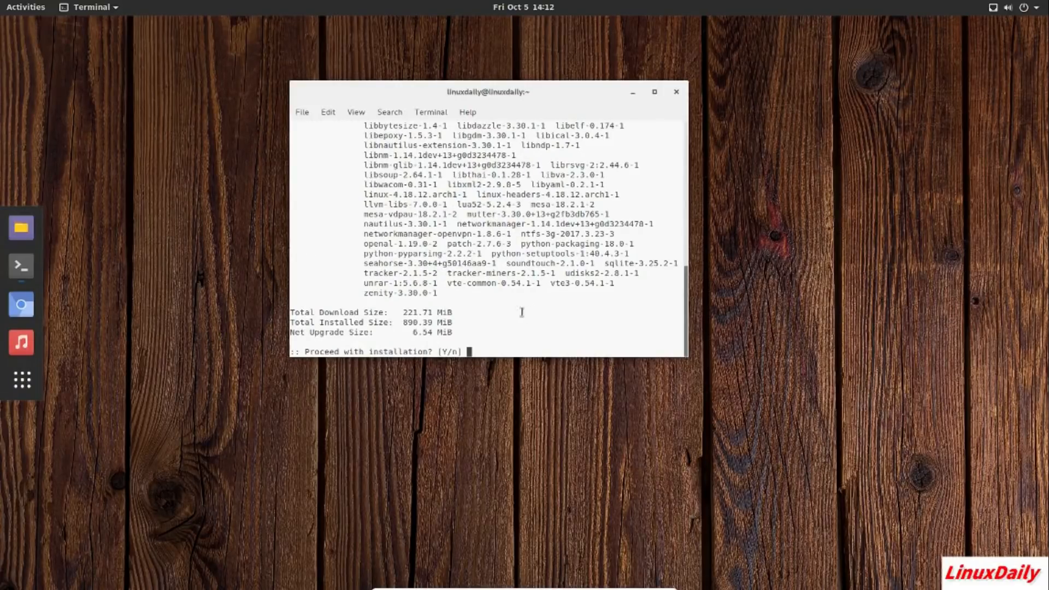
{"action": "mouse_move", "coordinate": [688, 360]}
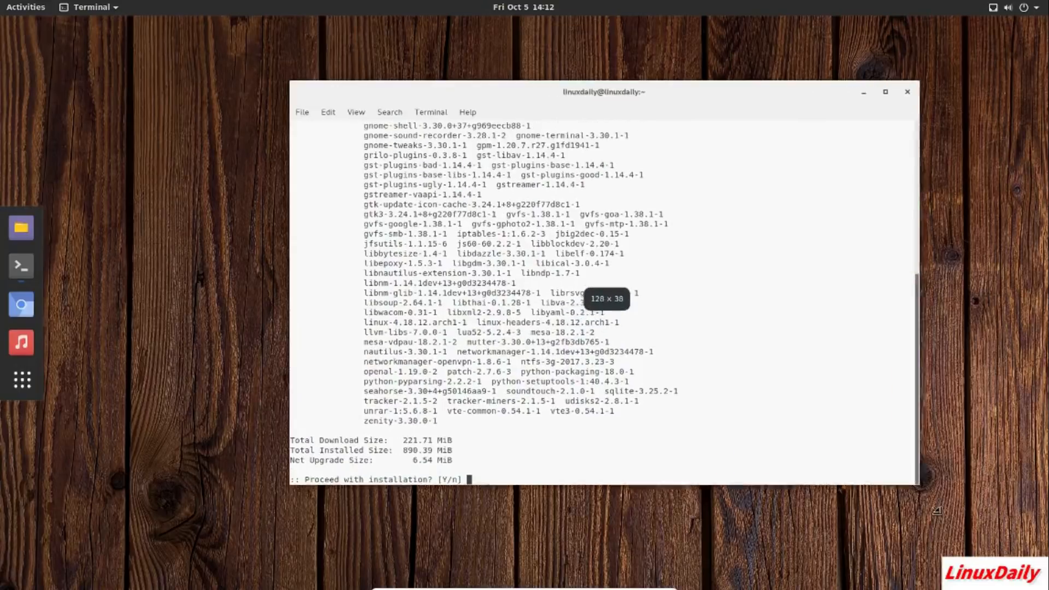
{"action": "type", "text": "Y"}
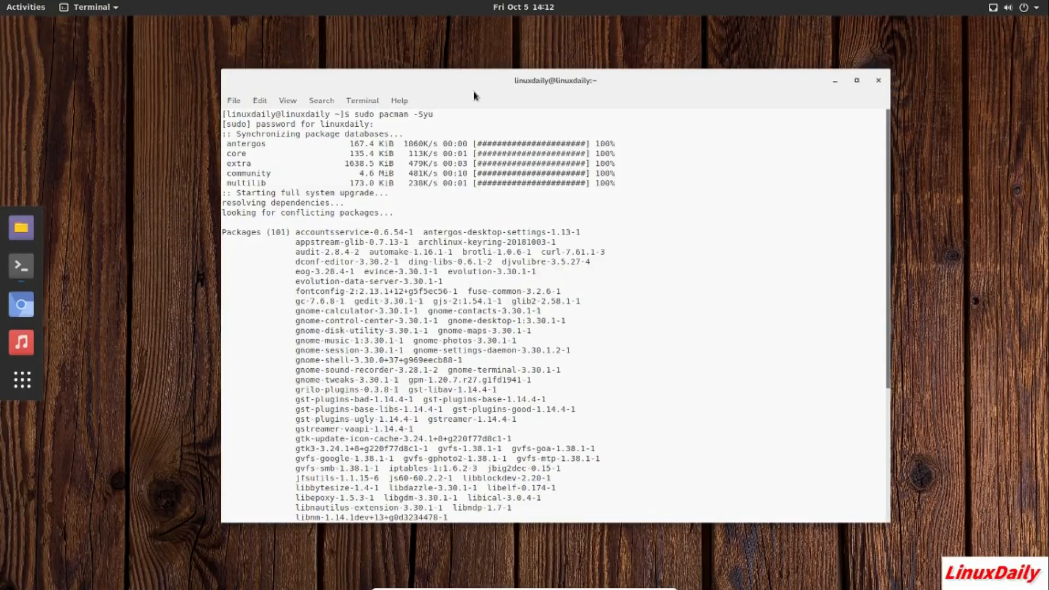
{"action": "mouse_move", "coordinate": [879, 80]}
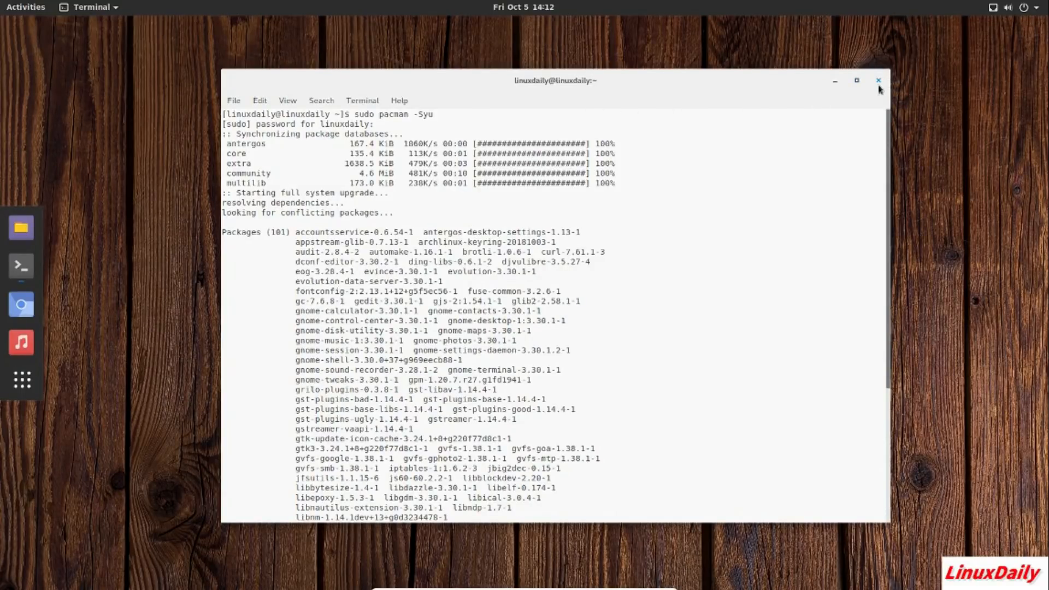
Close the terminal, confirming to kill the running upgrade, and show the applications overview.
{"action": "left_click", "coordinate": [879, 80]}
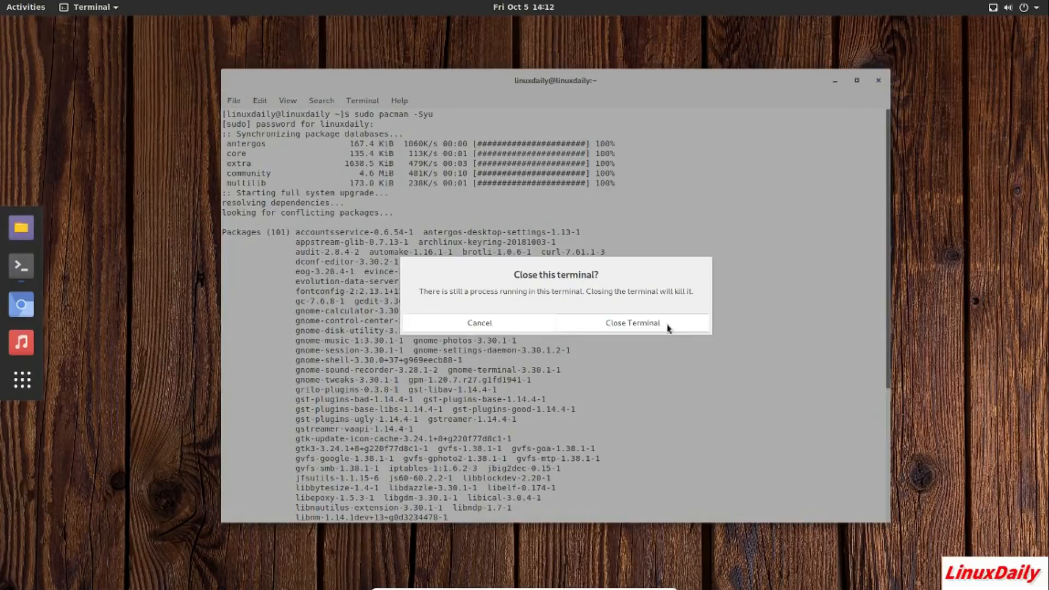
{"action": "left_click", "coordinate": [631, 322]}
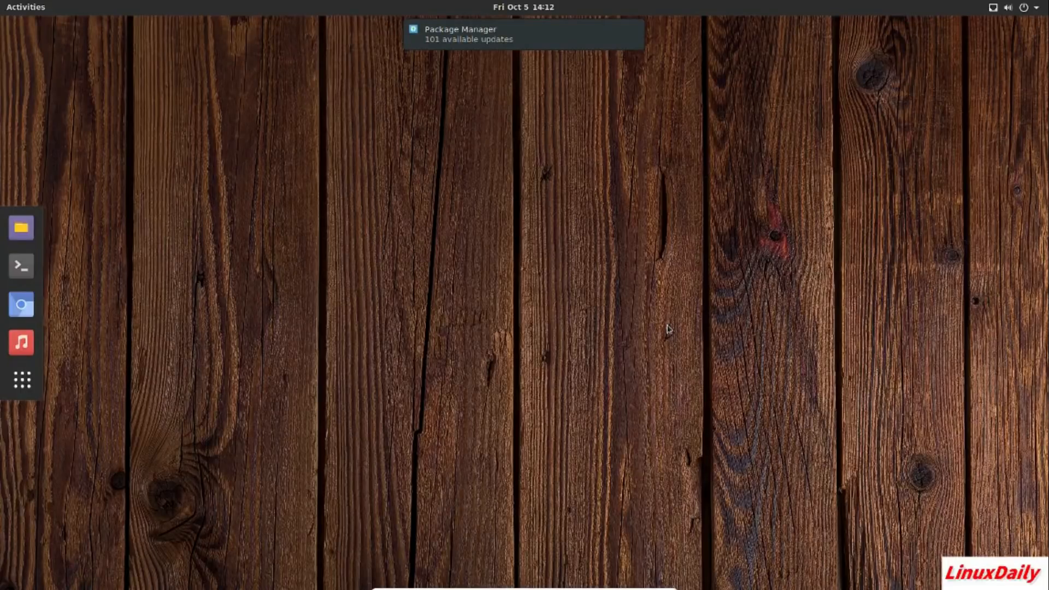
{"action": "mouse_move", "coordinate": [587, 553]}
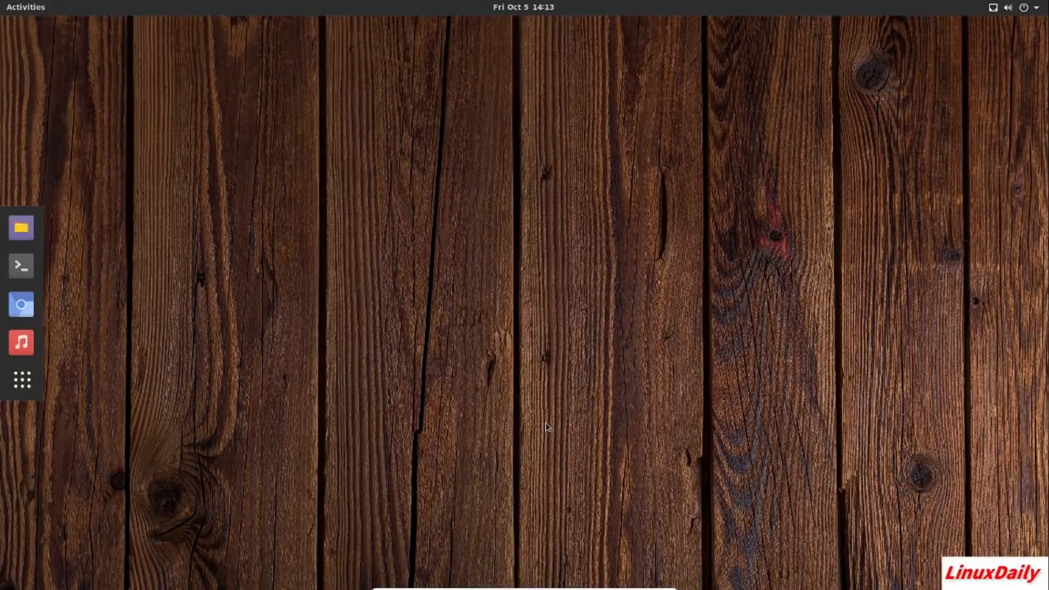
{"action": "mouse_move", "coordinate": [249, 203]}
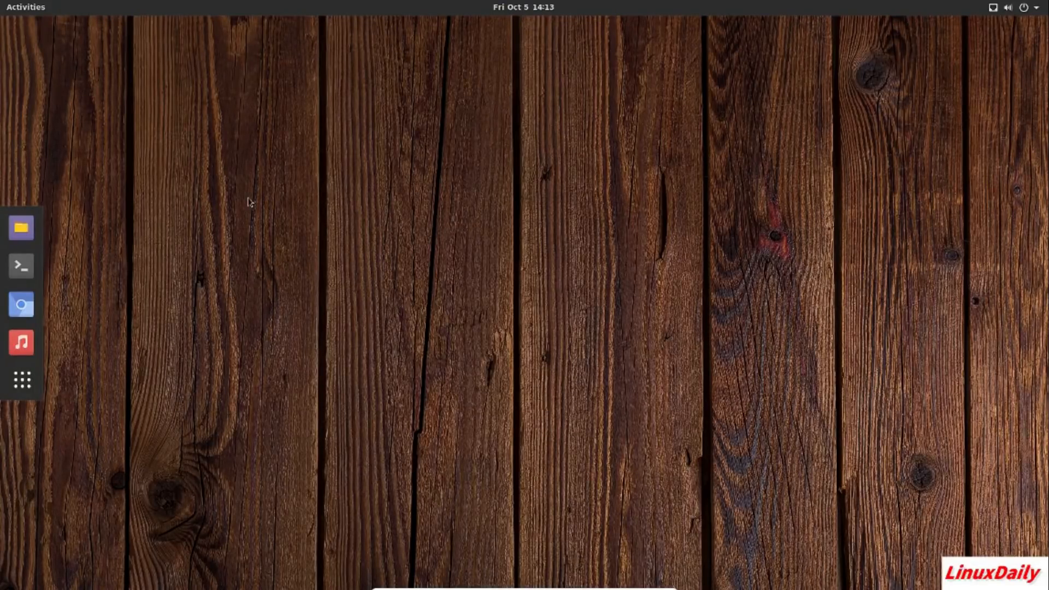
{"action": "mouse_move", "coordinate": [527, 262]}
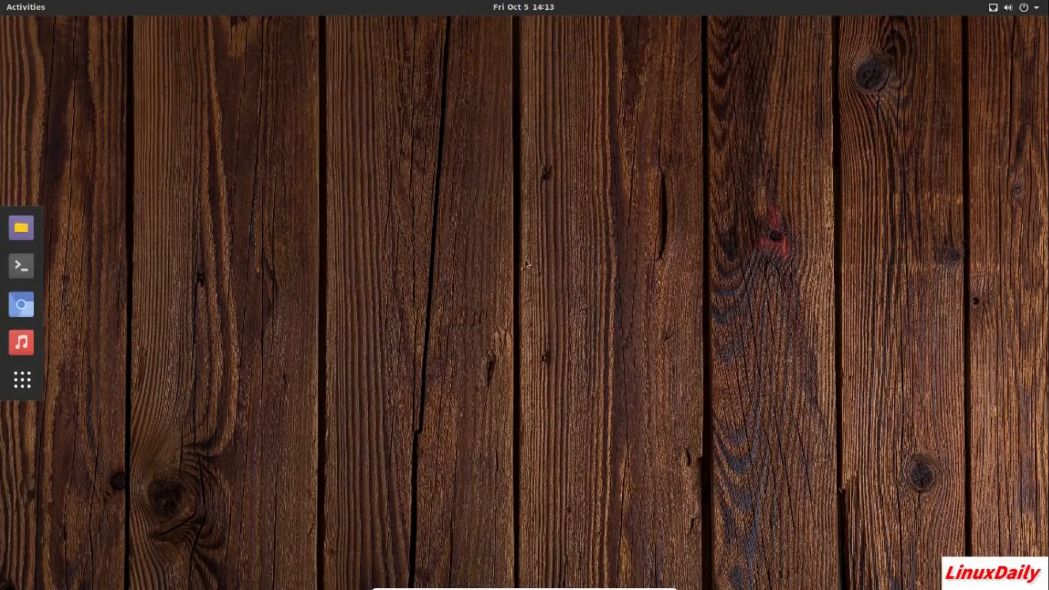
{"action": "mouse_move", "coordinate": [579, 306]}
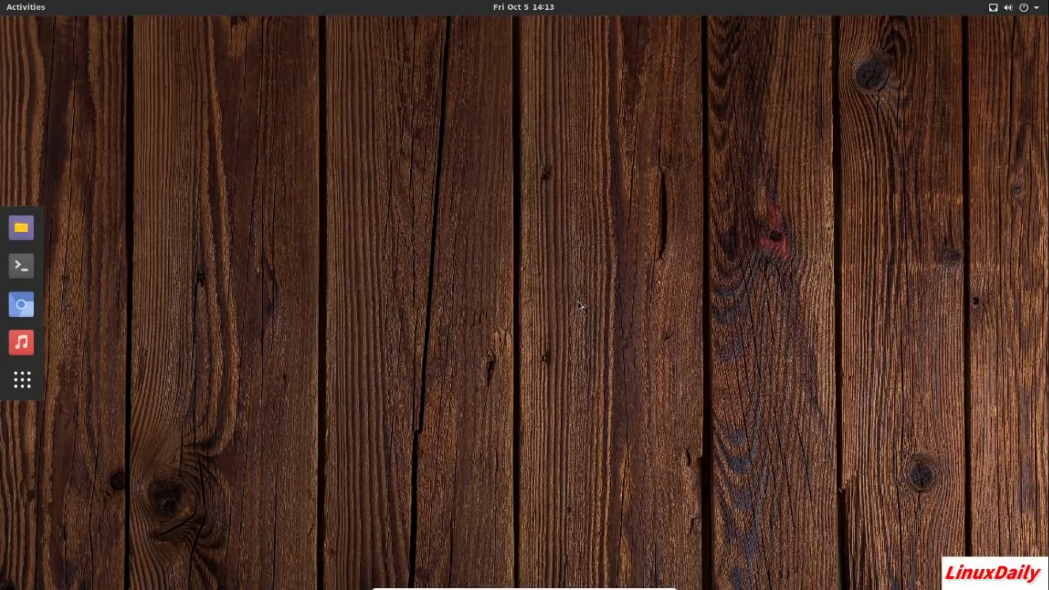
{"action": "mouse_move", "coordinate": [480, 297]}
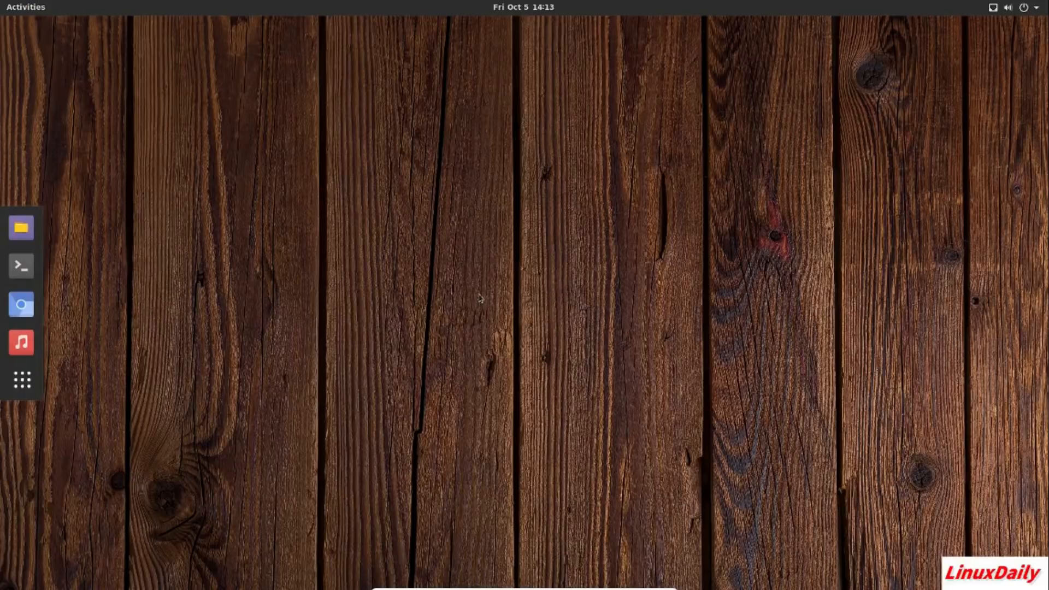
{"action": "mouse_move", "coordinate": [533, 302]}
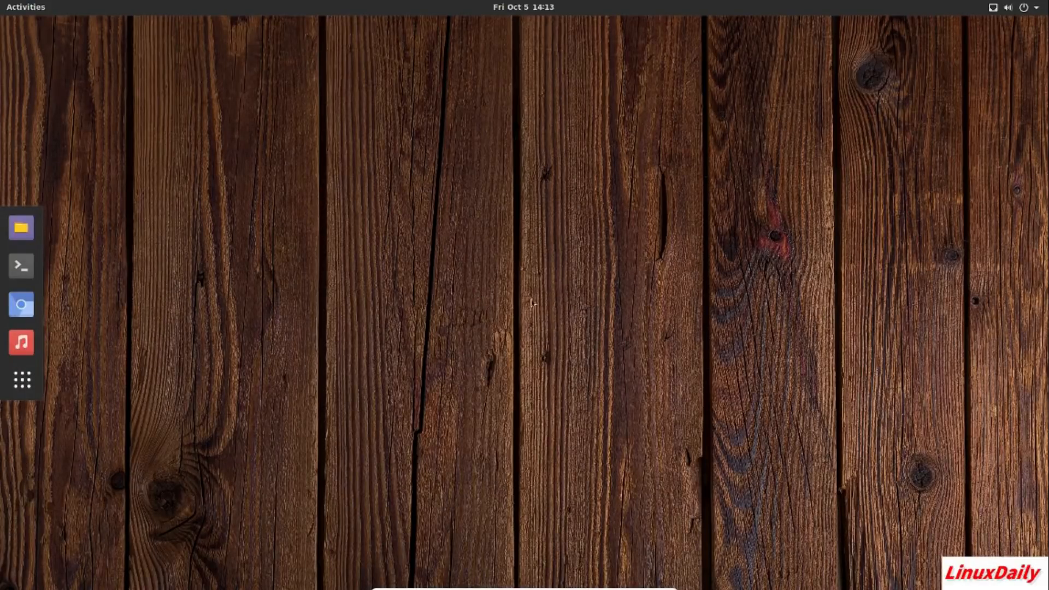
{"action": "mouse_move", "coordinate": [562, 348]}
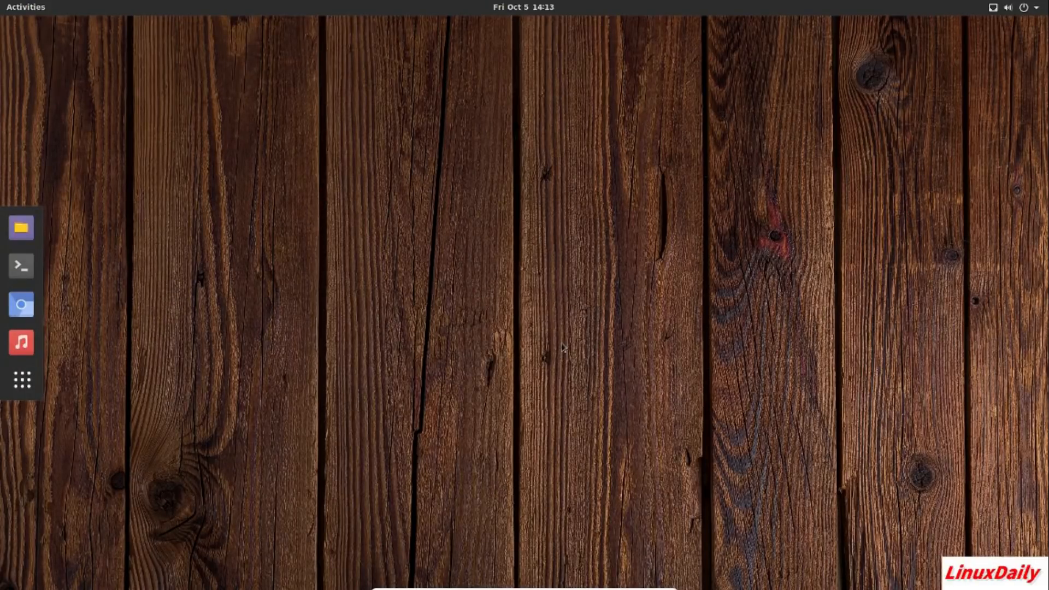
{"action": "mouse_move", "coordinate": [416, 336]}
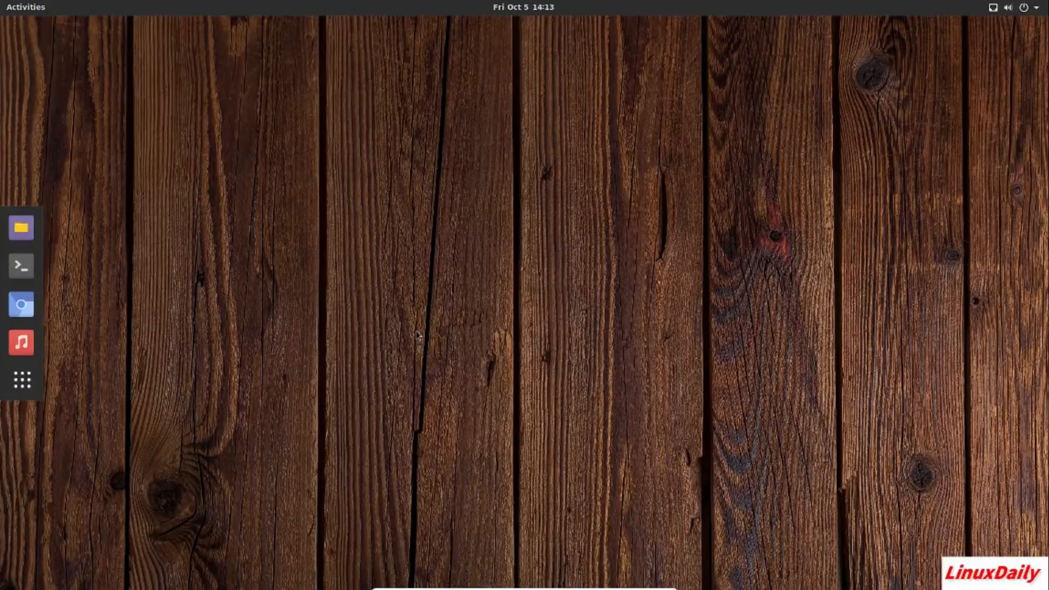
{"action": "mouse_move", "coordinate": [427, 238]}
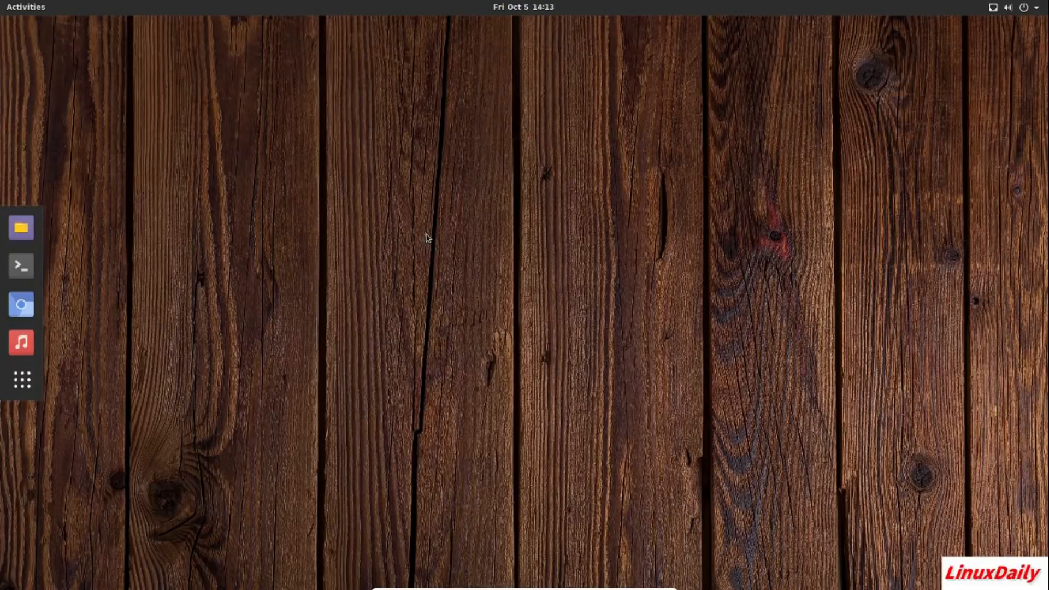
{"action": "mouse_move", "coordinate": [431, 239]}
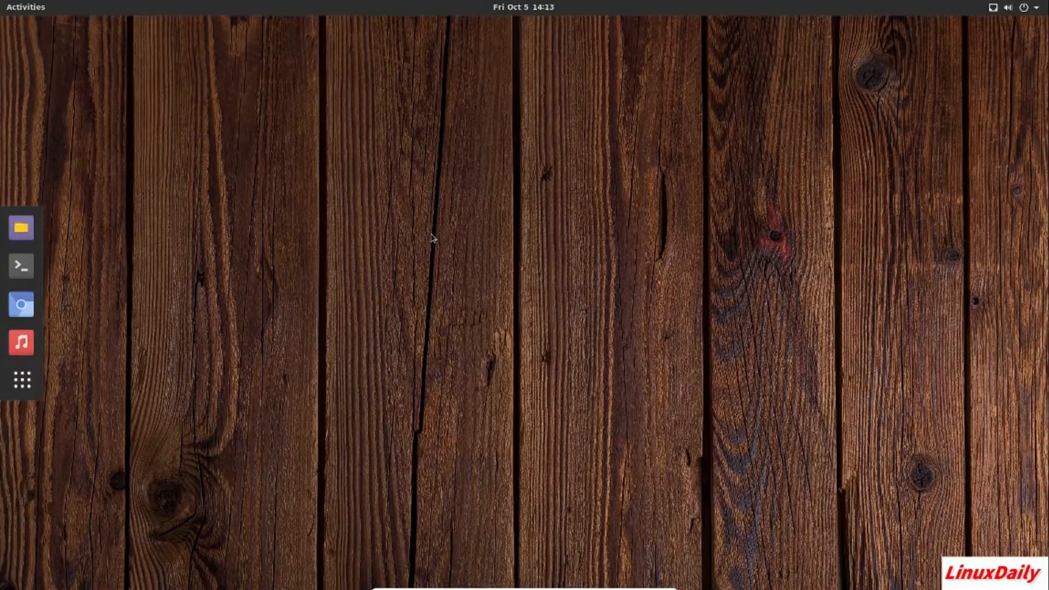
{"action": "left_click", "coordinate": [22, 380]}
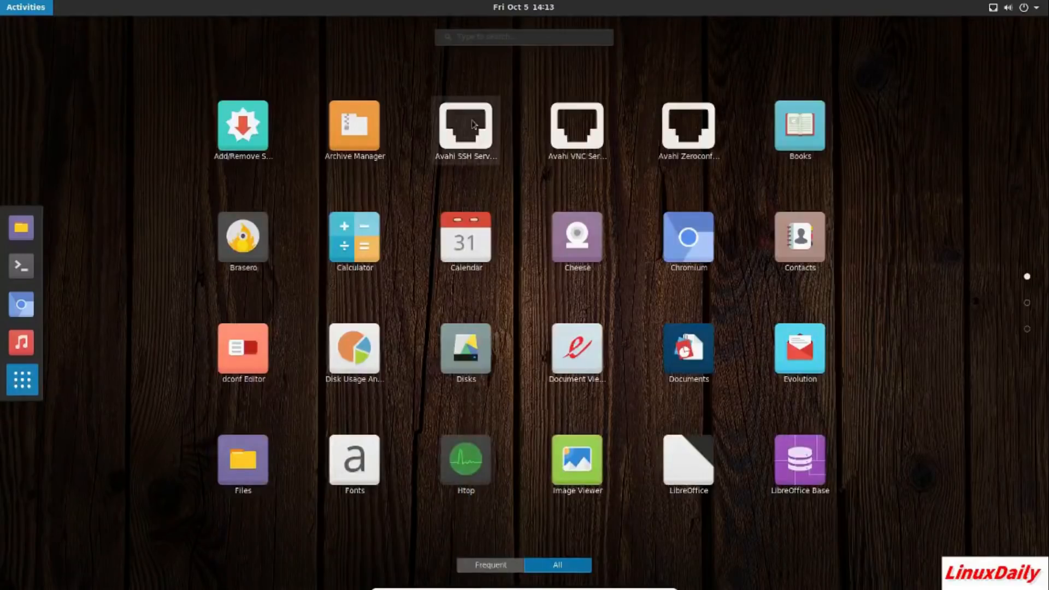
In a new Terminal run 'sudo pacman -S trizen' with the sudo password, then start 'sudo pacman -S' for pacaur.
{"action": "left_click", "coordinate": [21, 264]}
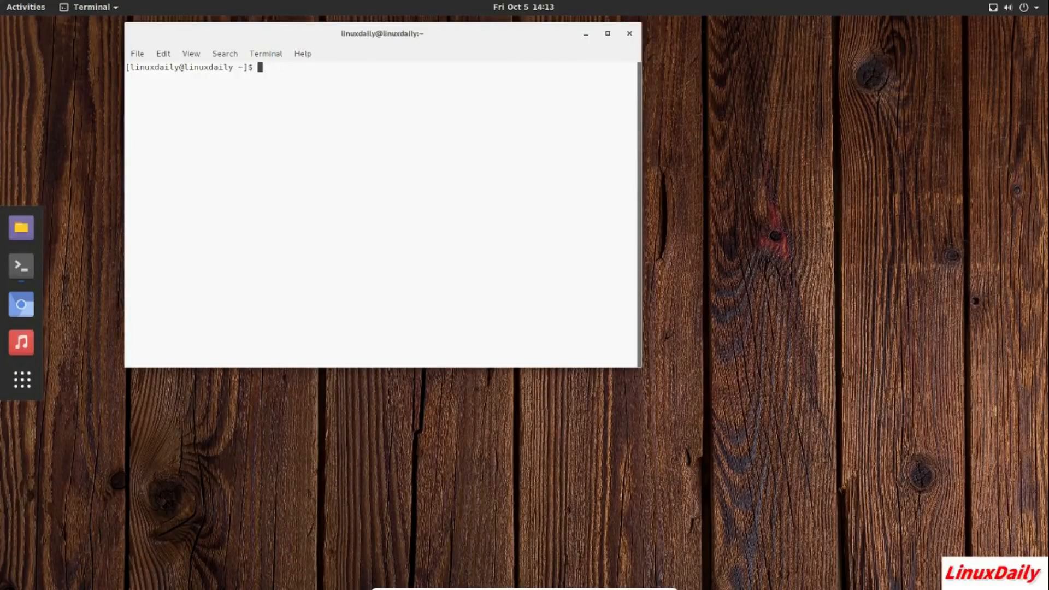
{"action": "type", "text": "sudo pacman"}
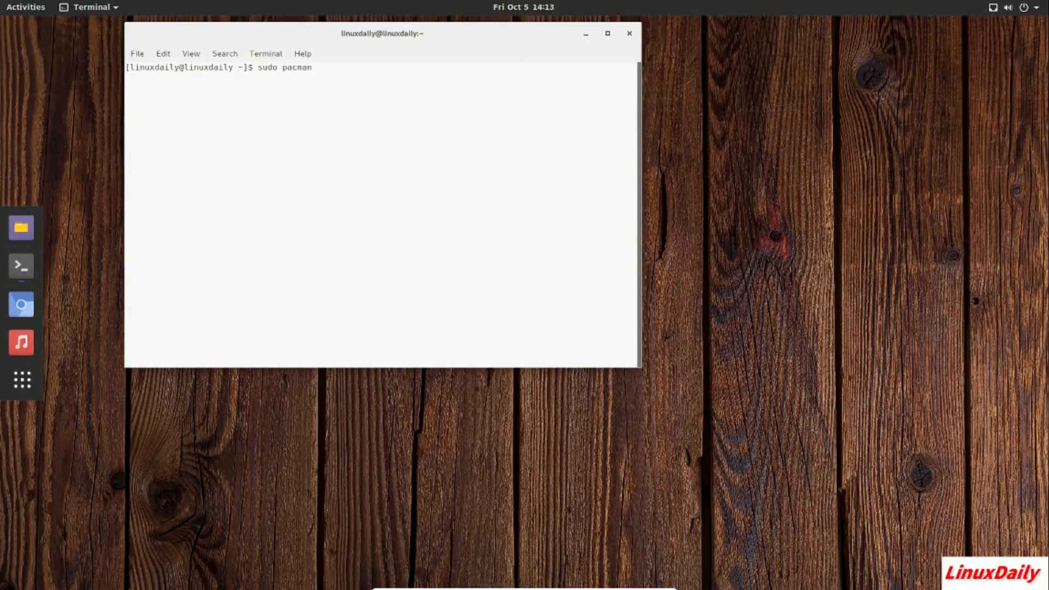
{"action": "type", "text": "-S tri"}
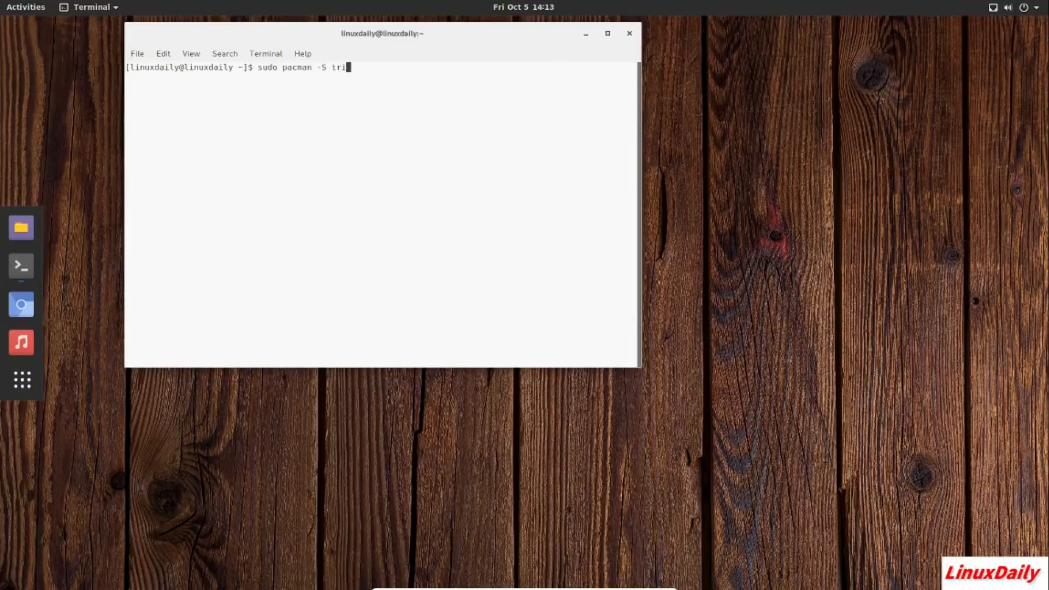
{"action": "key", "text": "Return"}
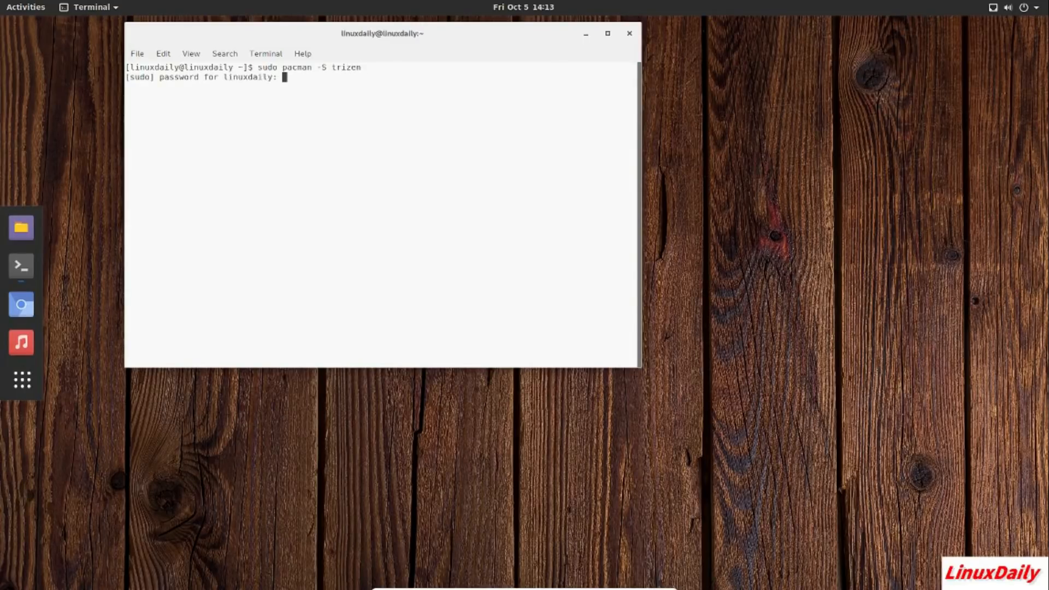
{"action": "key", "text": "Return"}
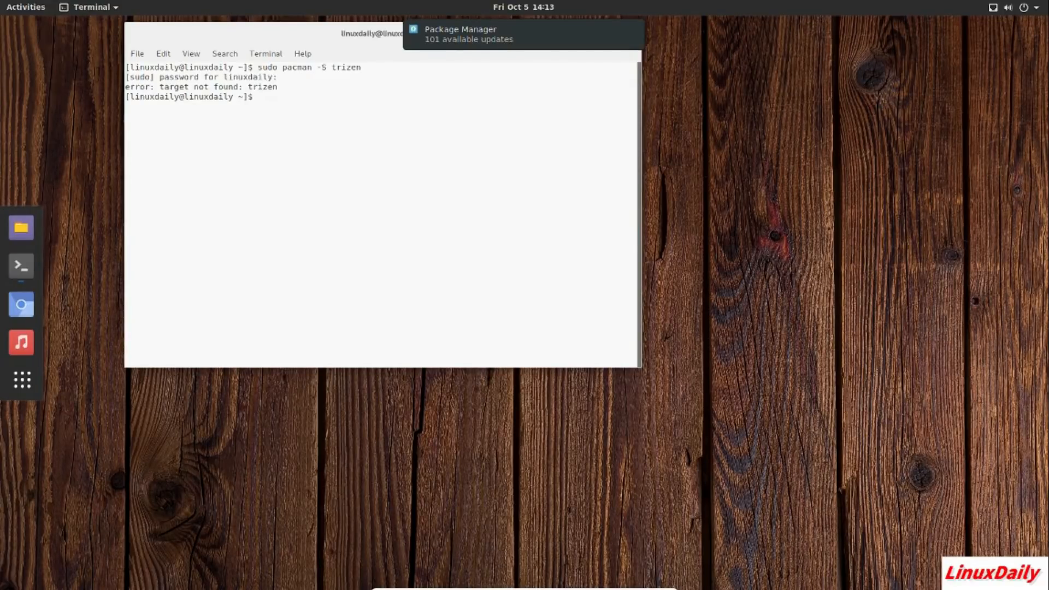
{"action": "type", "text": "sudo pacman -S"}
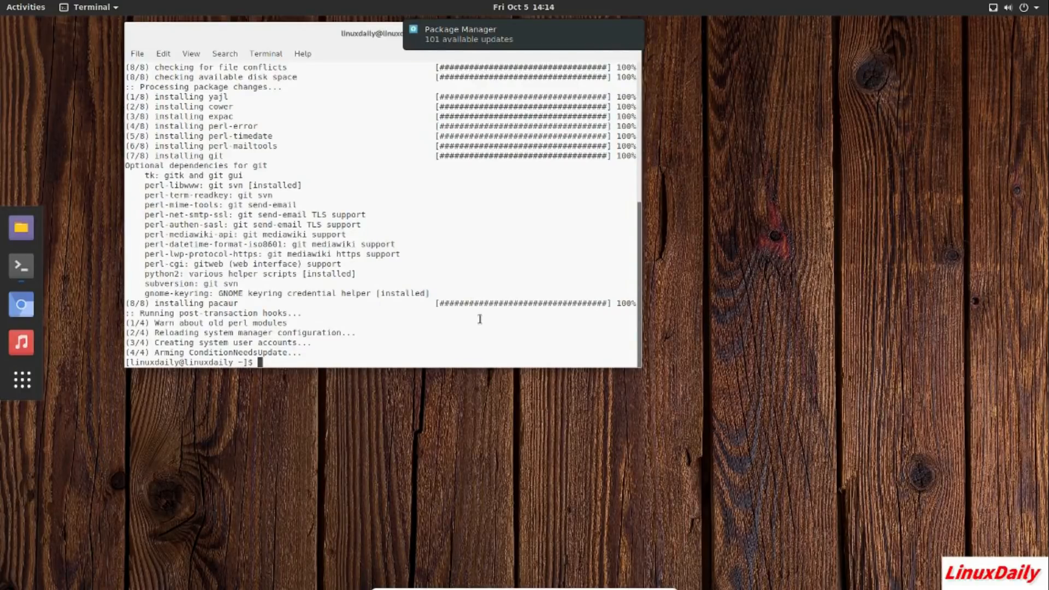
{"action": "mouse_move", "coordinate": [384, 271]}
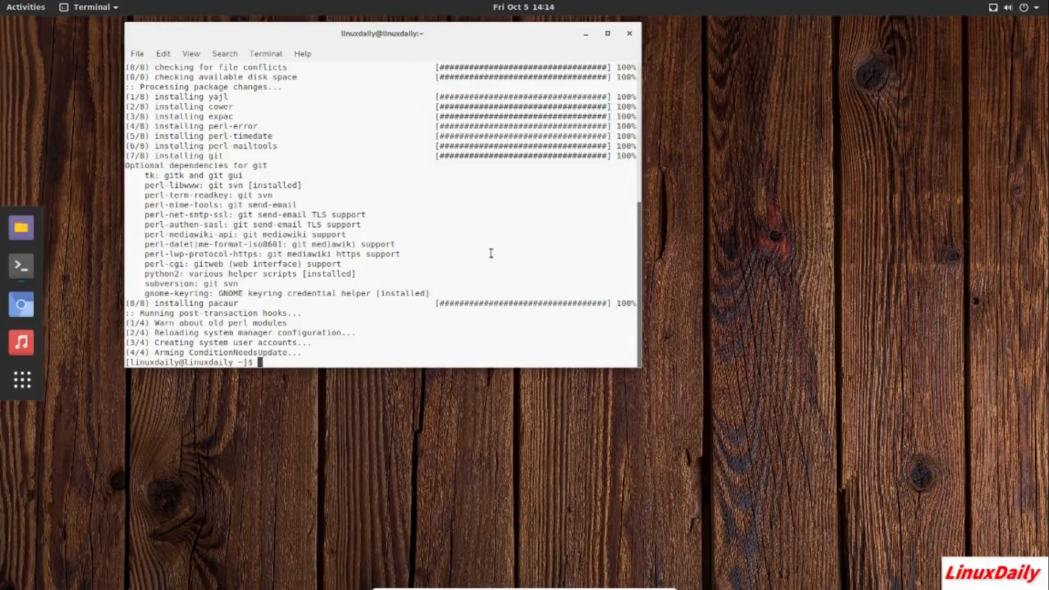
Start a 'sudo pacaur -S' install command, then cancel it with Ctrl+C.
{"action": "scroll", "scroll_direction": "up", "scroll_amount": 3}
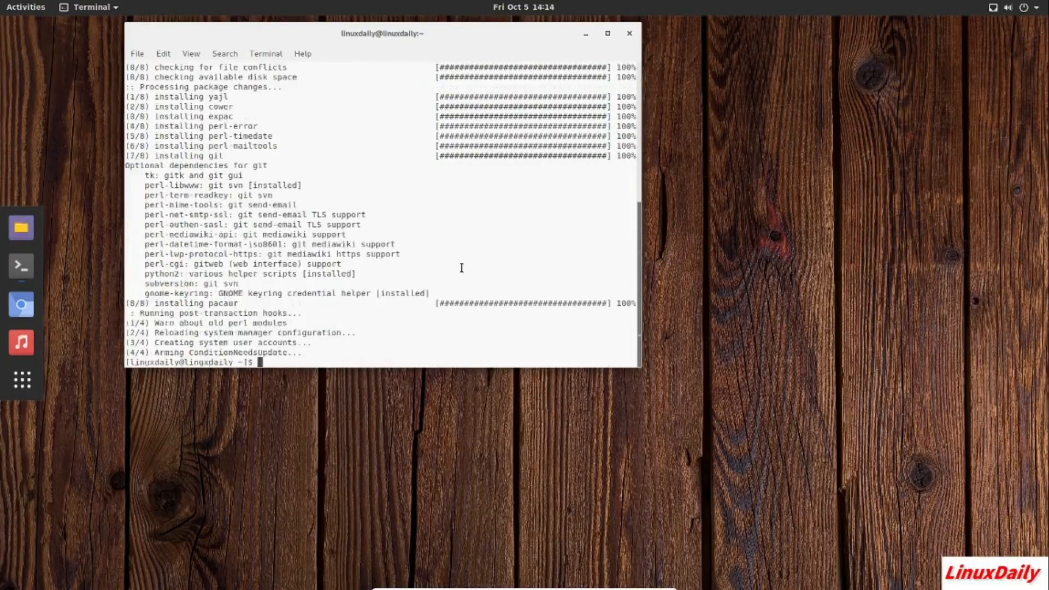
{"action": "type", "text": "p"}
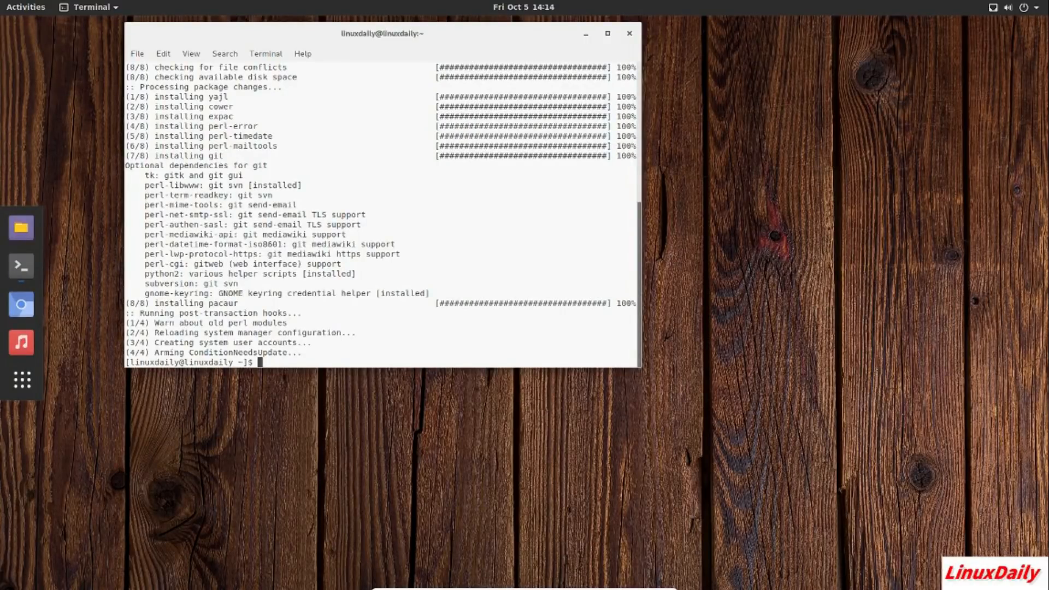
{"action": "type", "text": "sudo pacaur -S"}
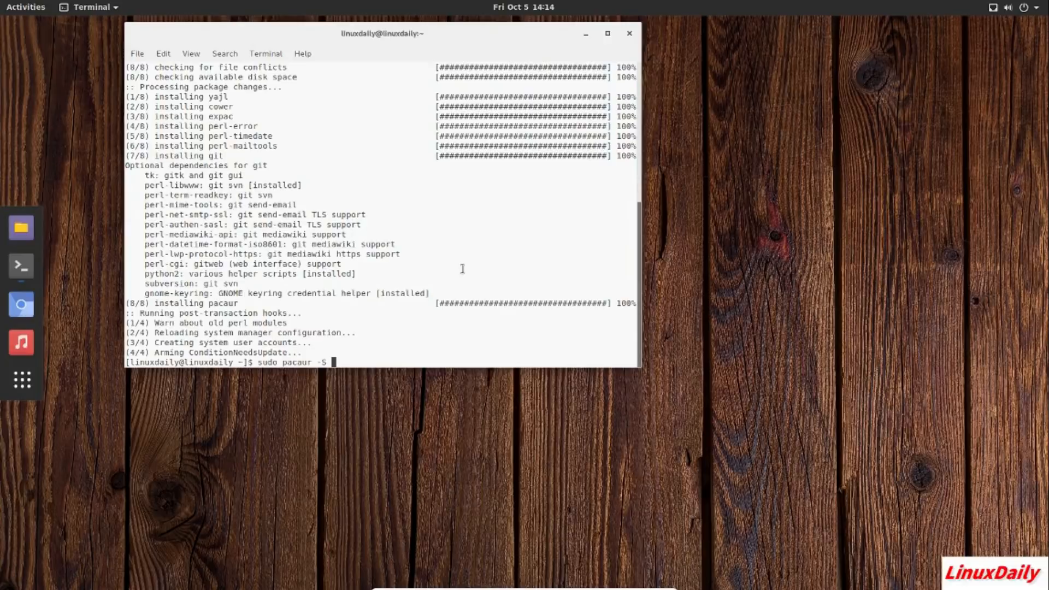
{"action": "key", "text": "ctrl+c"}
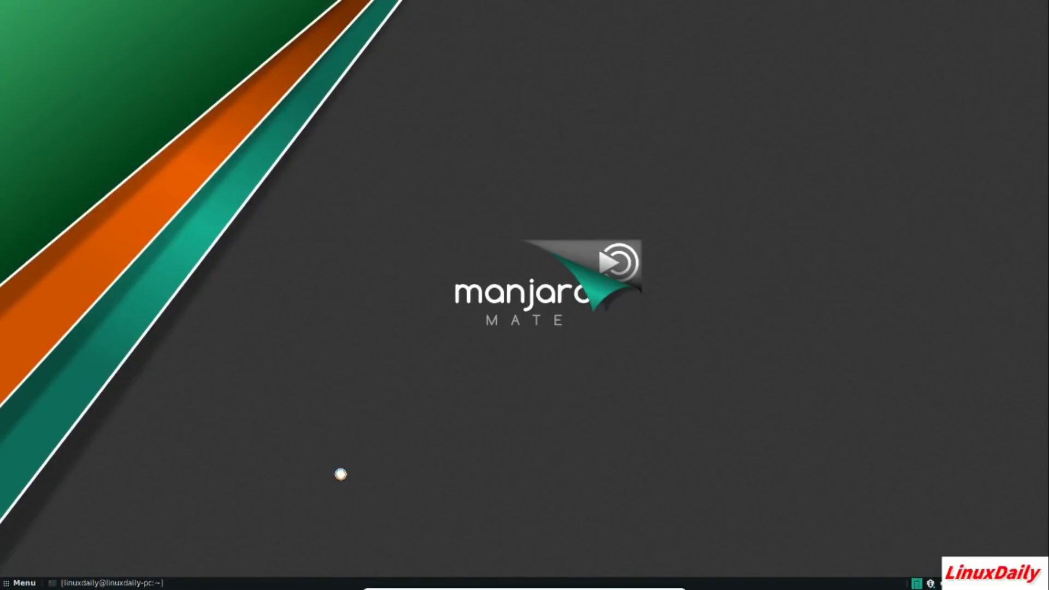
{"action": "mouse_move", "coordinate": [491, 389]}
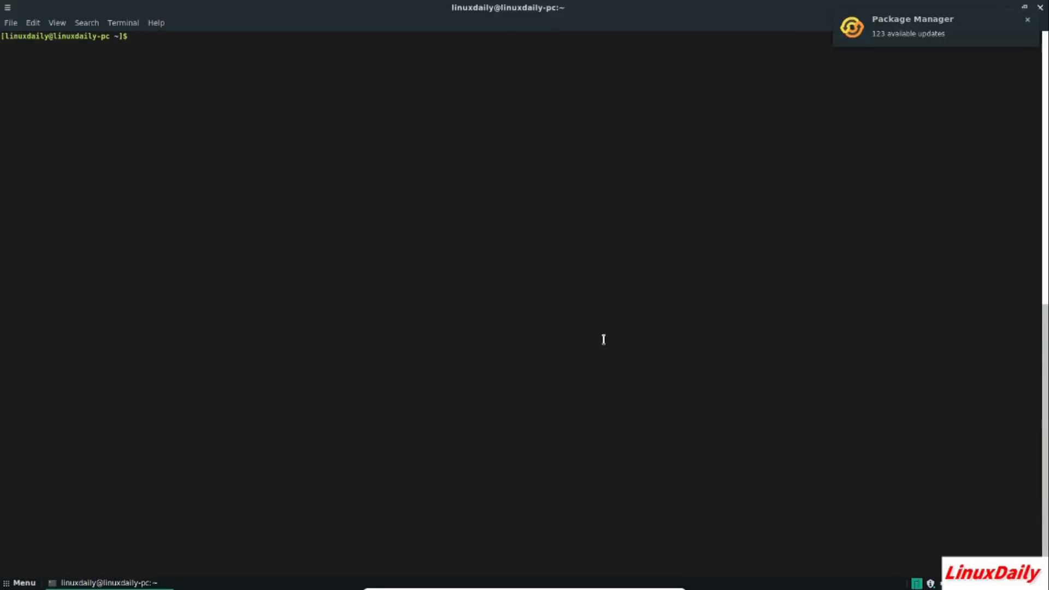
Run 'sudo pacman -S trizen' and confirm installing it with its 31 dependency packages.
{"action": "type", "text": "sudo pacman -S"}
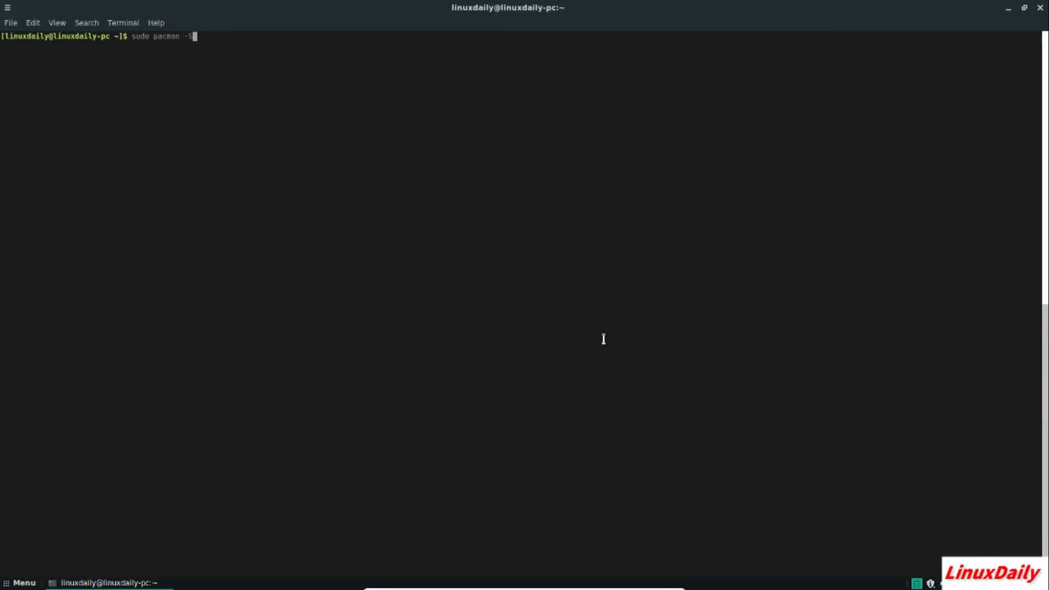
{"action": "type", "text": "triz"}
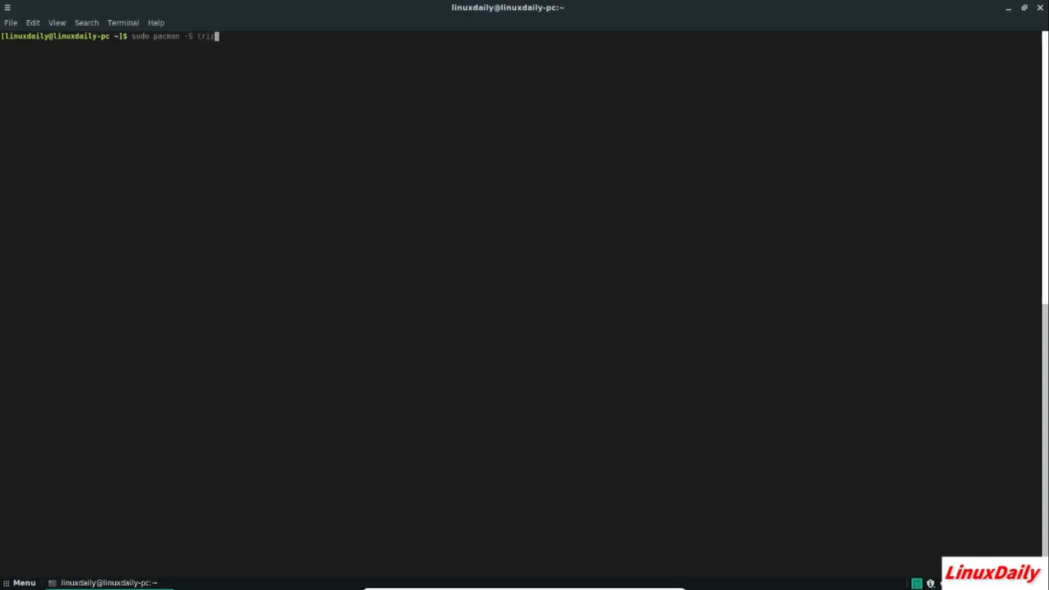
{"action": "key", "text": "Return"}
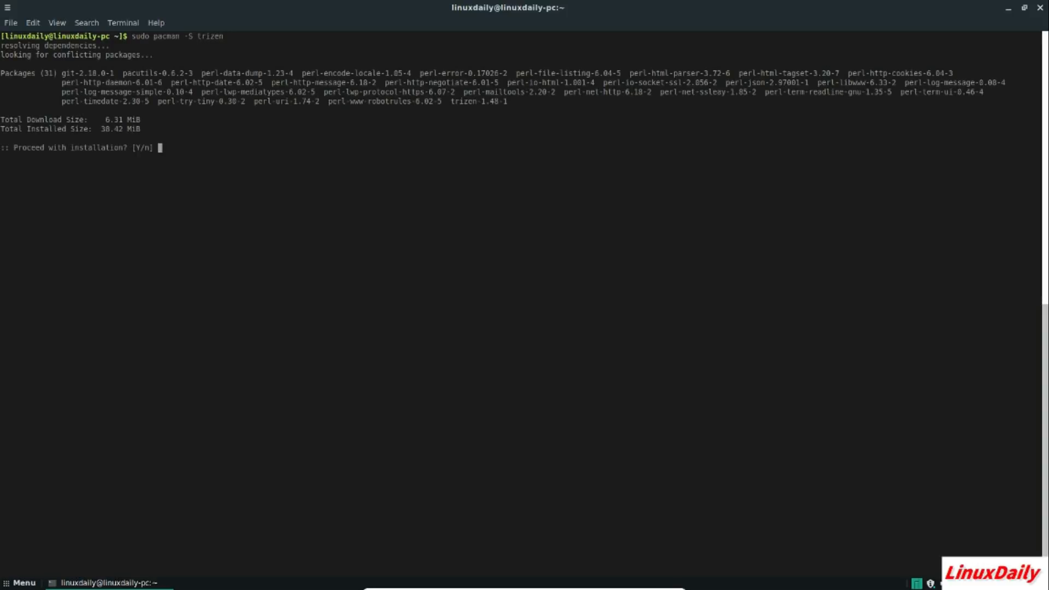
{"action": "key", "text": "Return"}
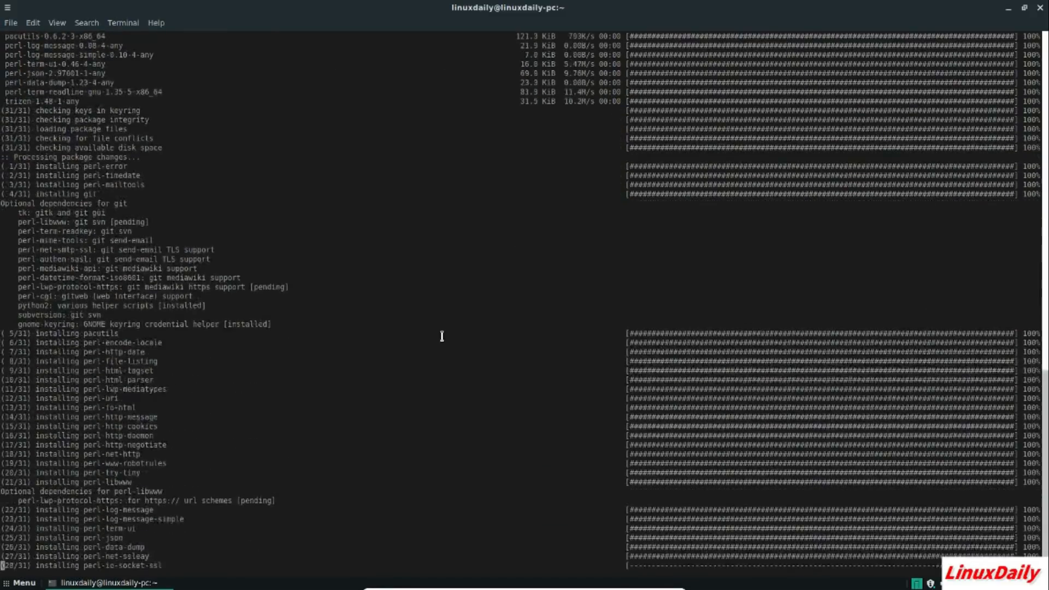
Follow the trizen install output to completion and begin a 'trizen -S' sync command.
{"action": "scroll", "scroll_direction": "down", "scroll_amount": 3}
{"action": "type", "text": "trizen"}
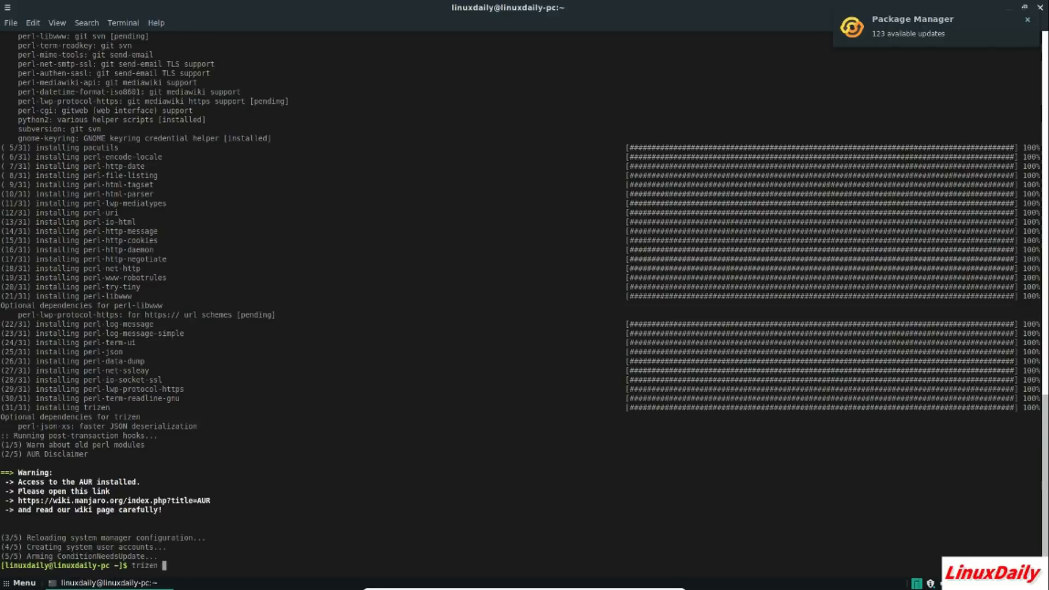
{"action": "type", "text": "-S"}
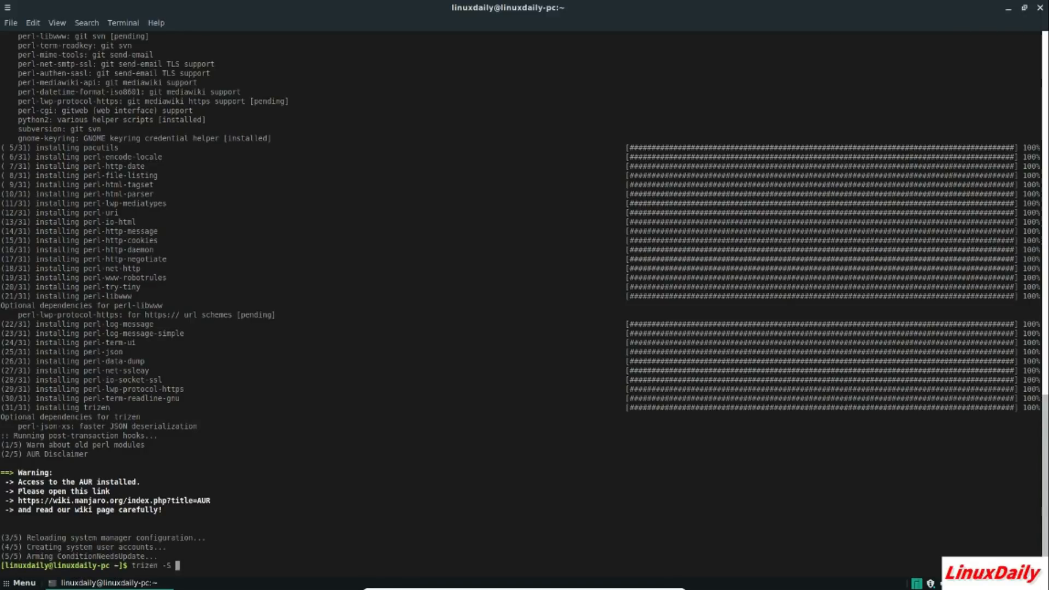
{"action": "mouse_move", "coordinate": [296, 549]}
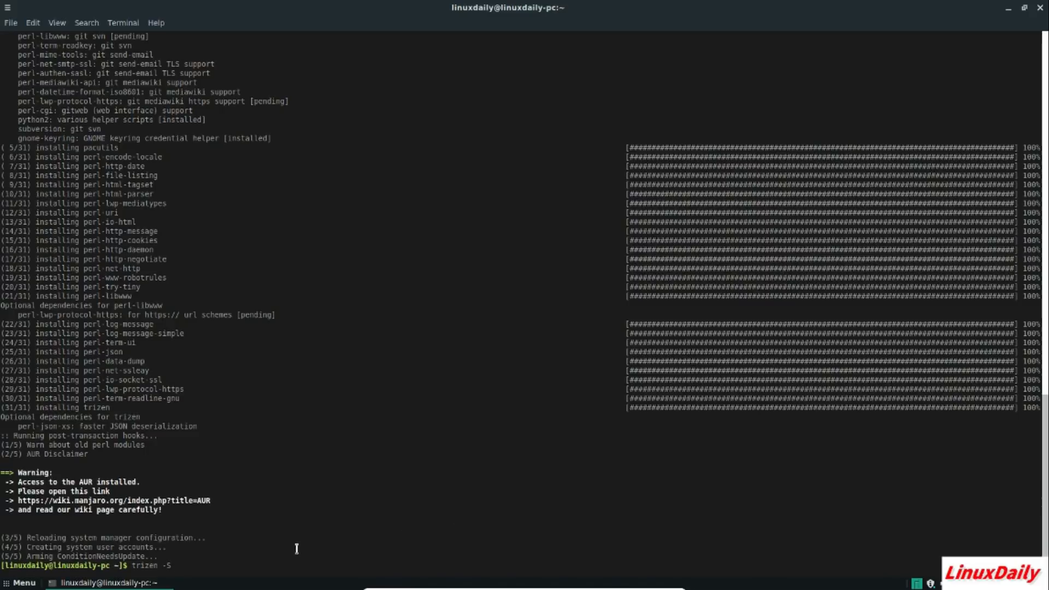
{"action": "mouse_move", "coordinate": [510, 449]}
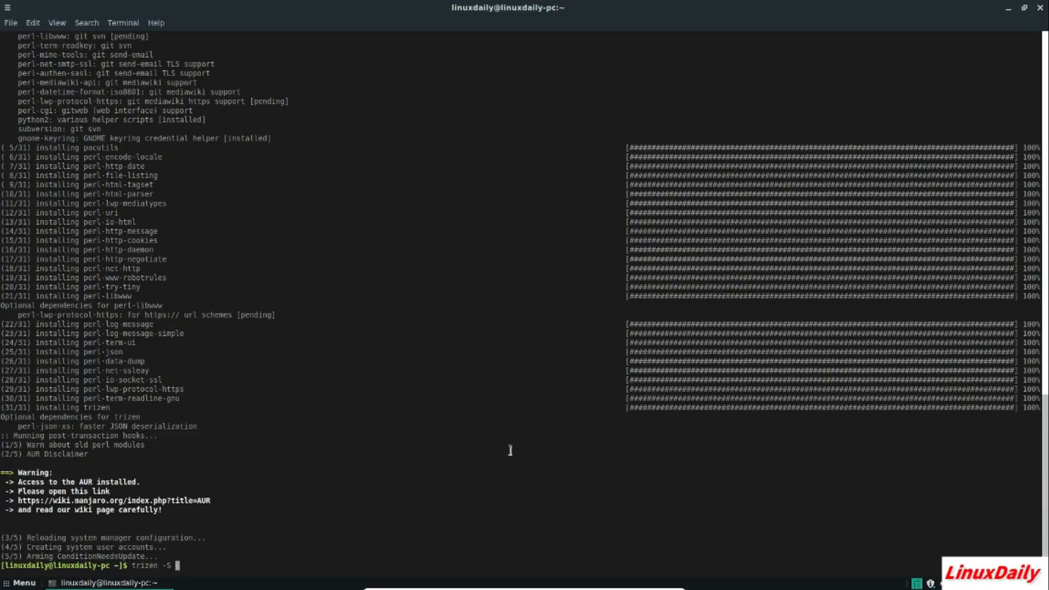
{"action": "mouse_move", "coordinate": [392, 293]}
{"action": "type", "text": "c"}
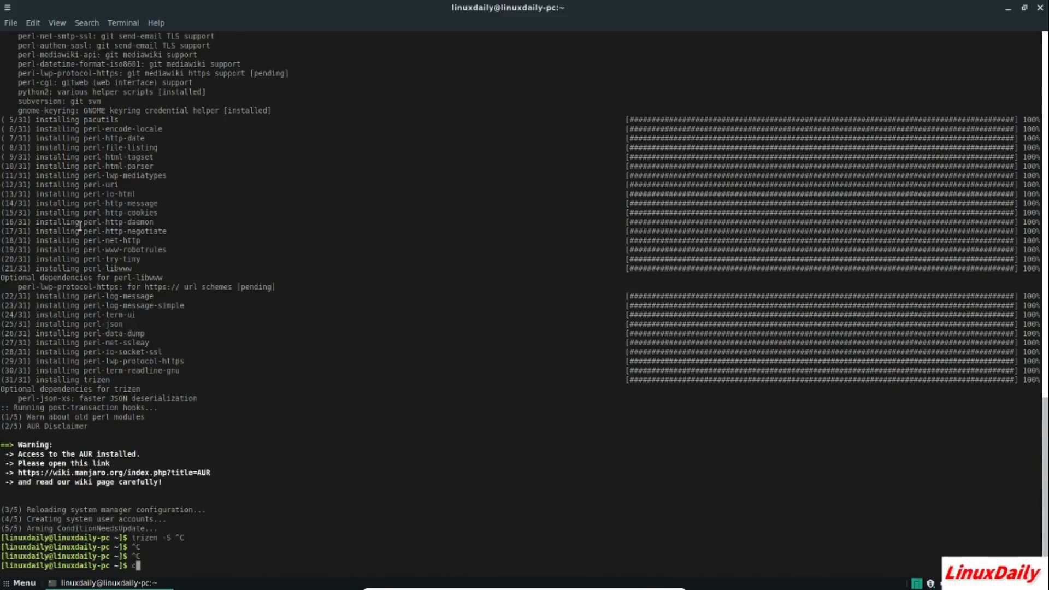
{"action": "mouse_move", "coordinate": [416, 338]}
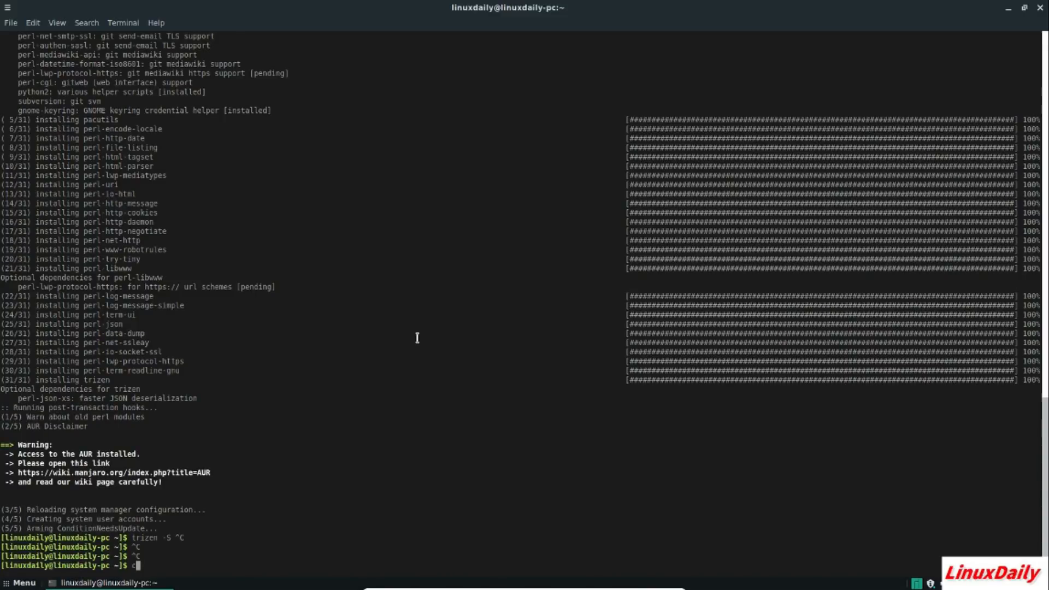
{"action": "mouse_move", "coordinate": [407, 422]}
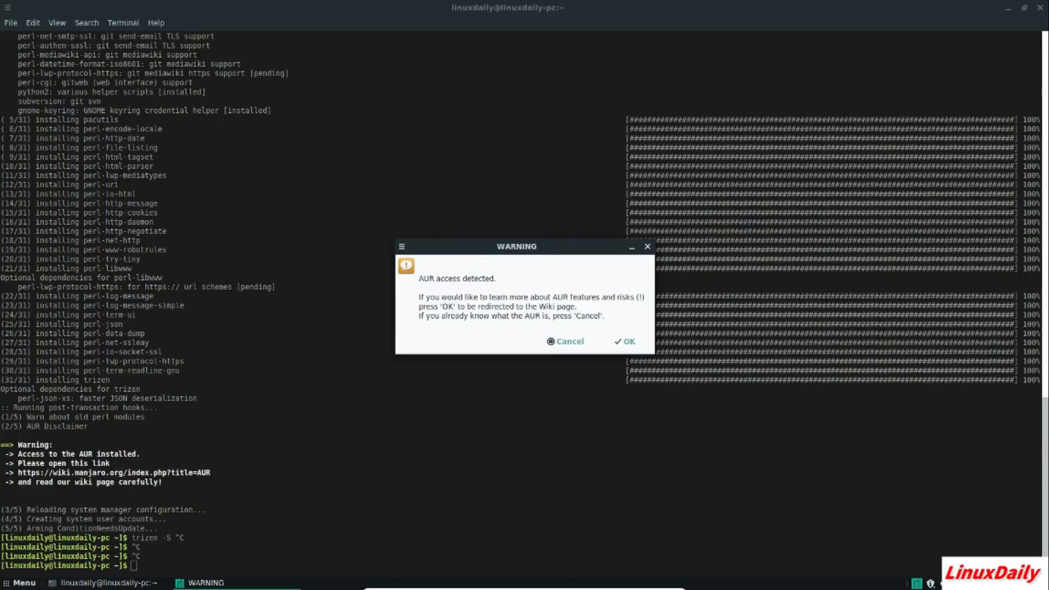
{"action": "mouse_move", "coordinate": [550, 242]}
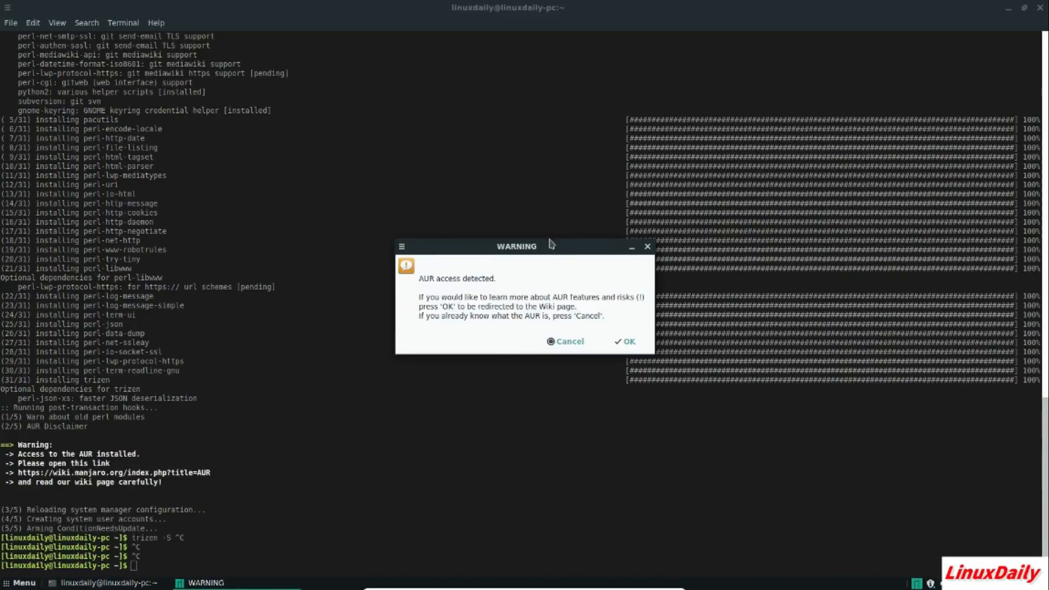
{"action": "mouse_move", "coordinate": [422, 293]}
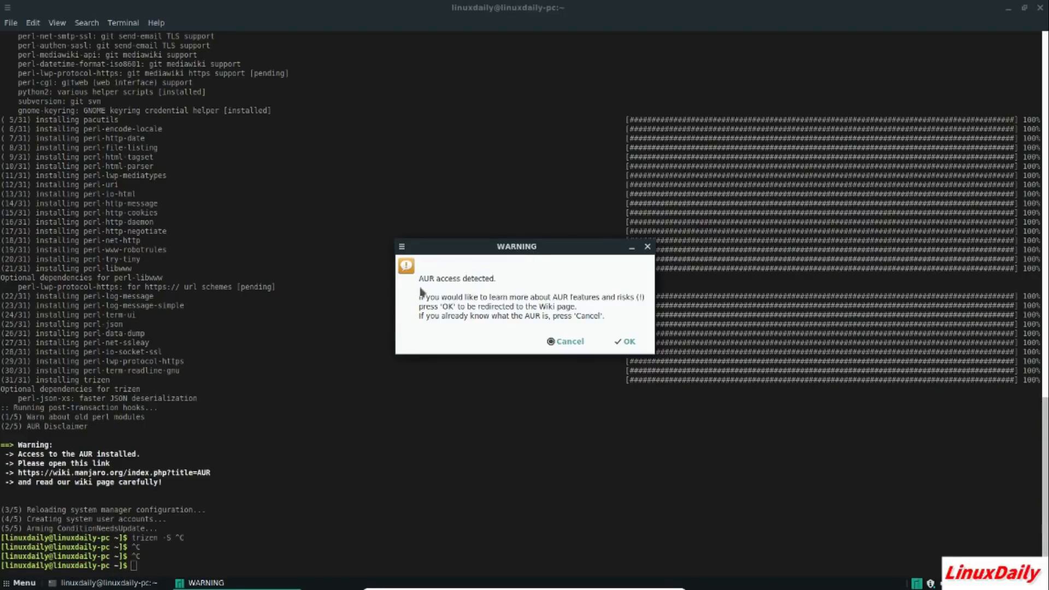
{"action": "mouse_move", "coordinate": [592, 315]}
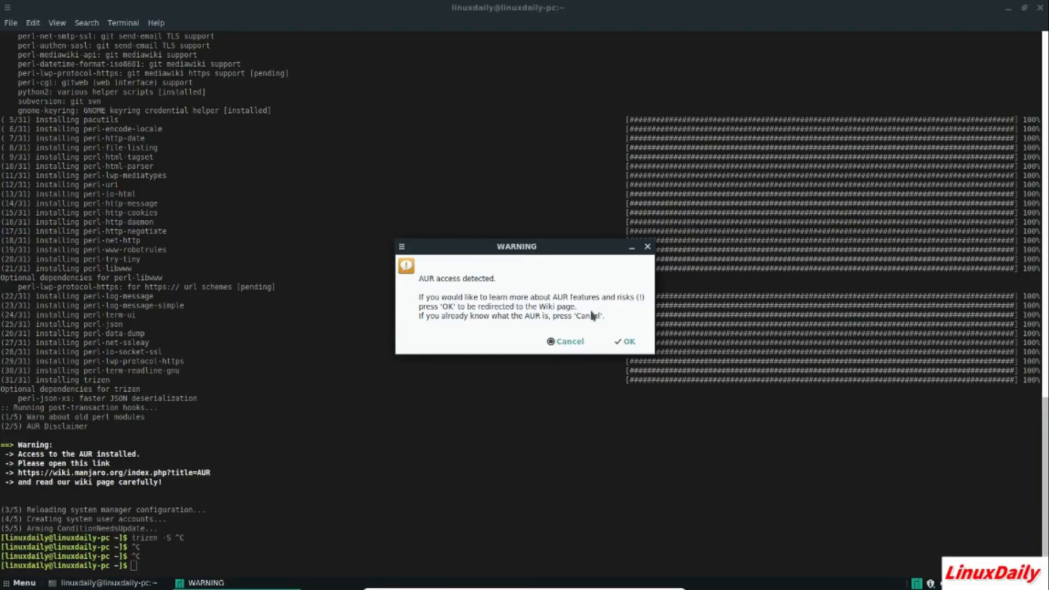
Confirm OK on the 'AUR access detected' dialog and the follow-up AUR risk warning.
{"action": "left_click", "coordinate": [565, 341]}
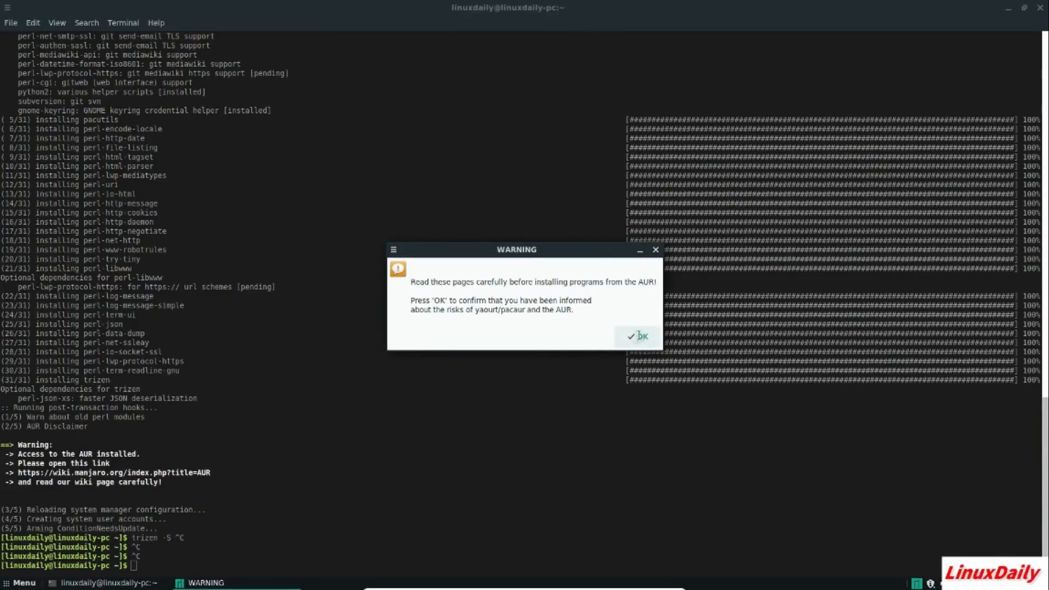
{"action": "left_click", "coordinate": [636, 335]}
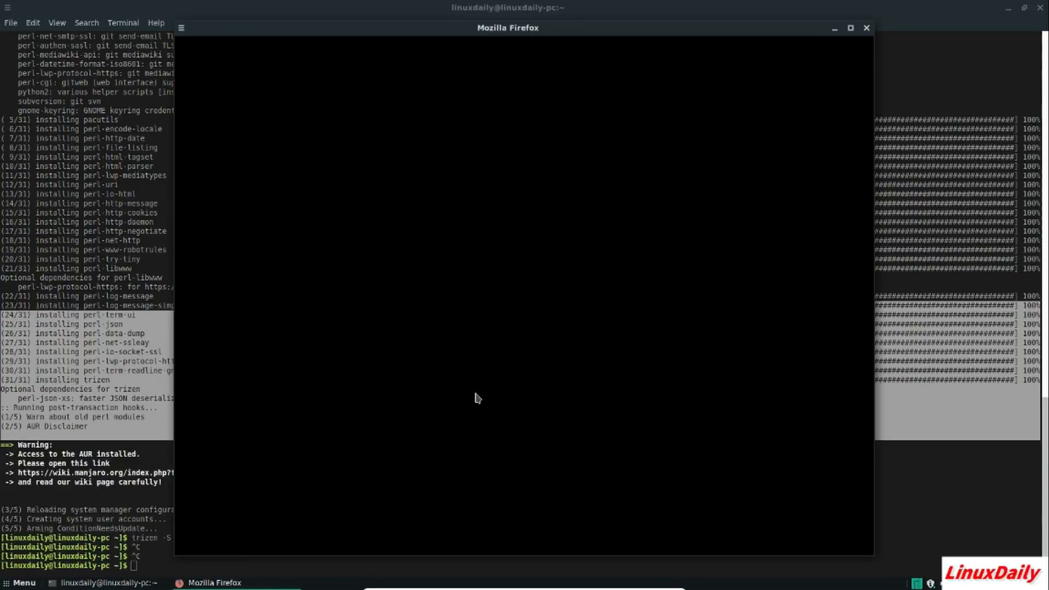
Restore the Firefox window from the taskbar and scroll down the Manjaro AUR wiki page.
{"action": "left_click", "coordinate": [865, 28]}
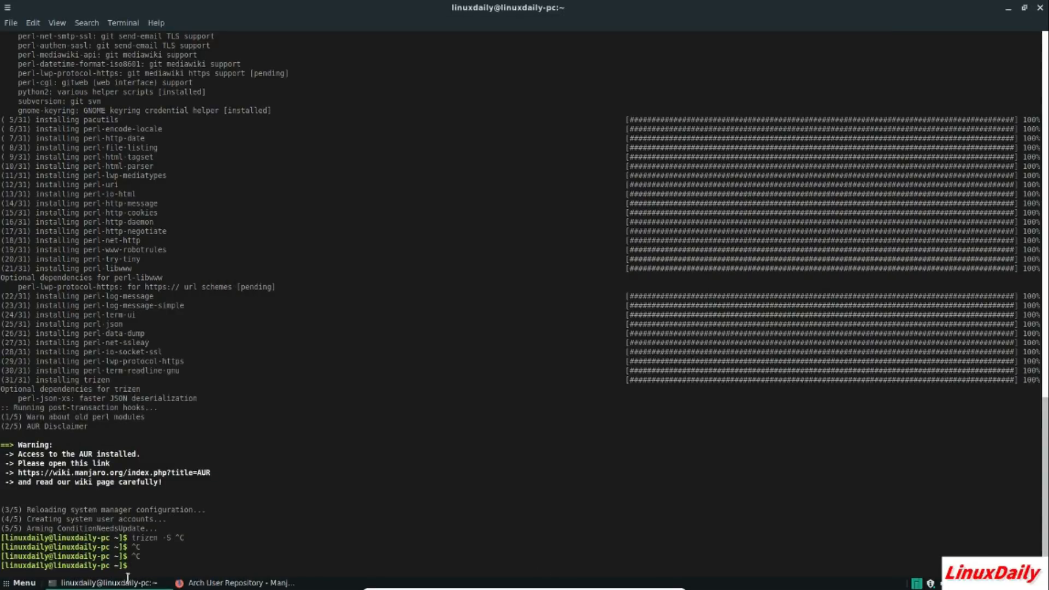
{"action": "left_click", "coordinate": [238, 583]}
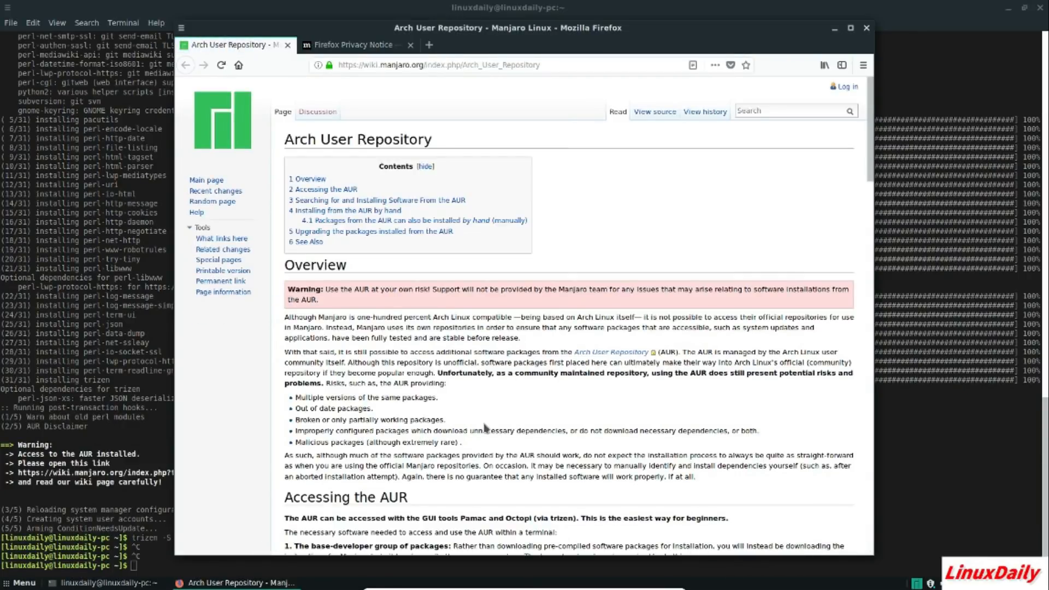
{"action": "scroll", "scroll_direction": "down", "scroll_amount": 3}
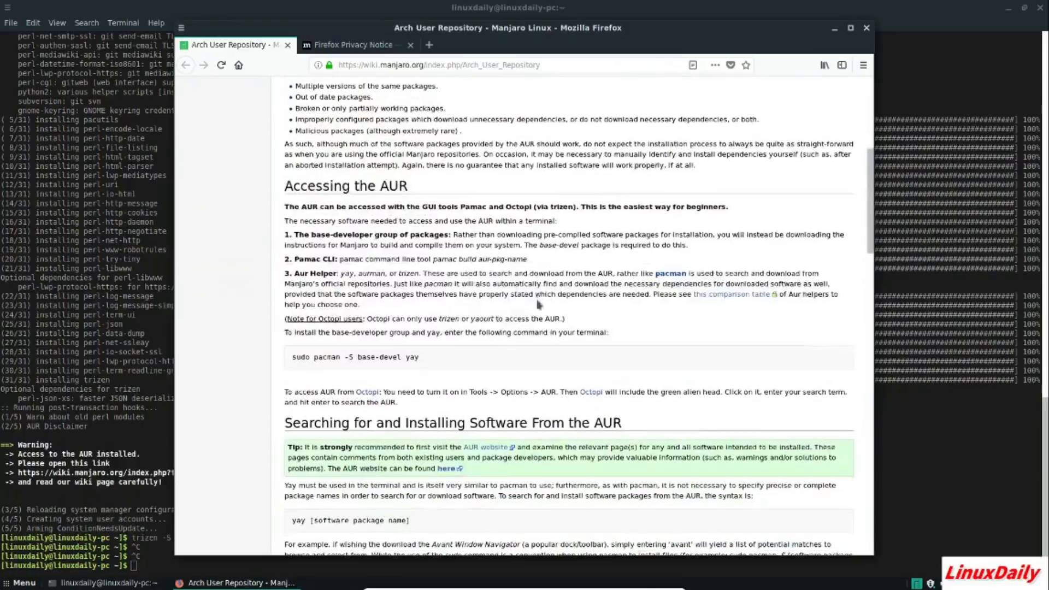
{"action": "scroll", "scroll_direction": "down", "scroll_amount": 3}
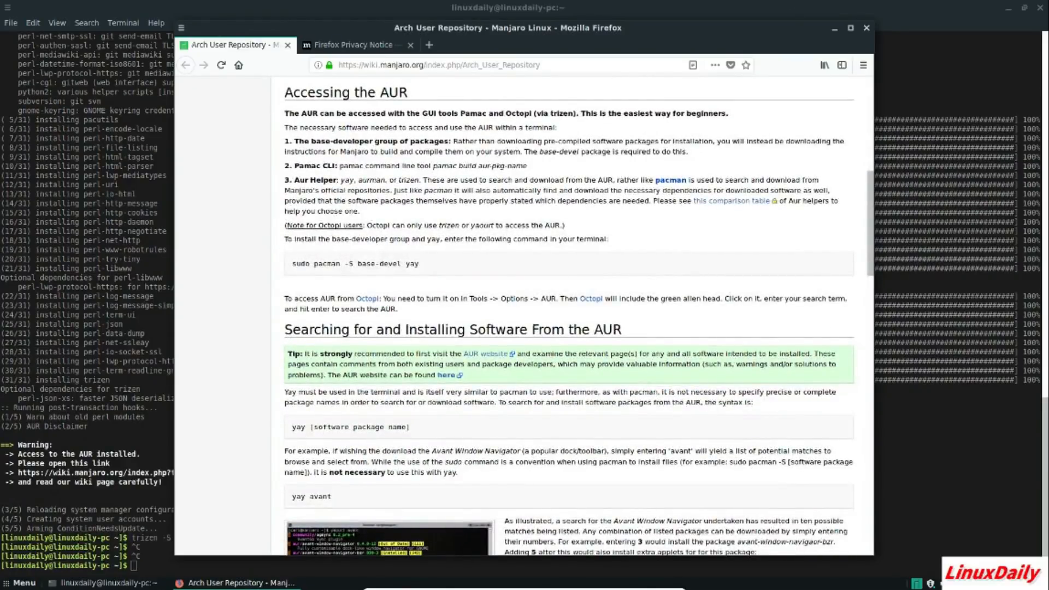
Close Firefox, confirming 'Close tabs' for both open tabs.
{"action": "left_click", "coordinate": [866, 27]}
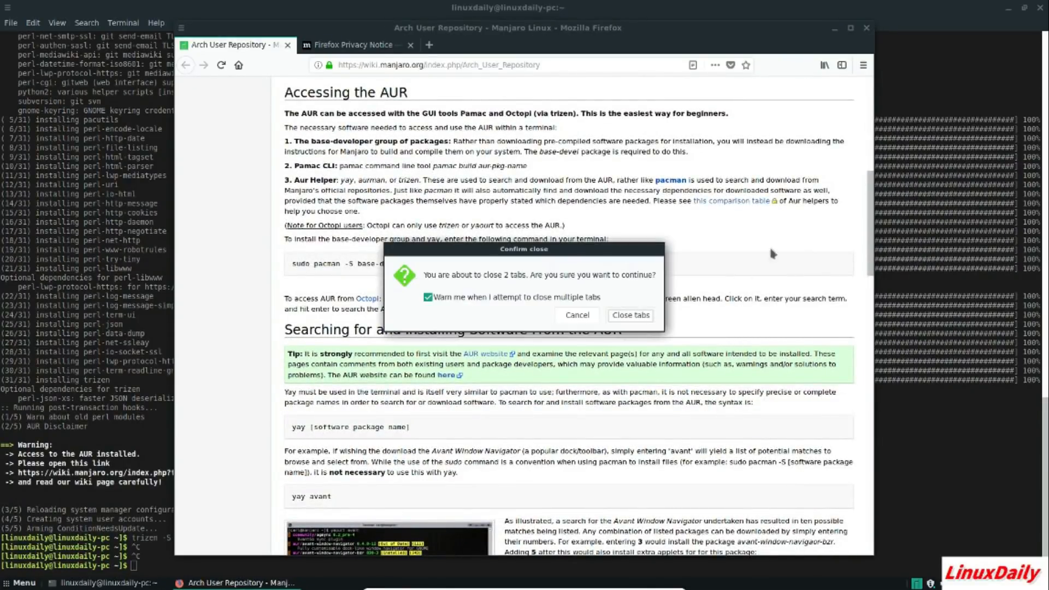
{"action": "left_click", "coordinate": [630, 314]}
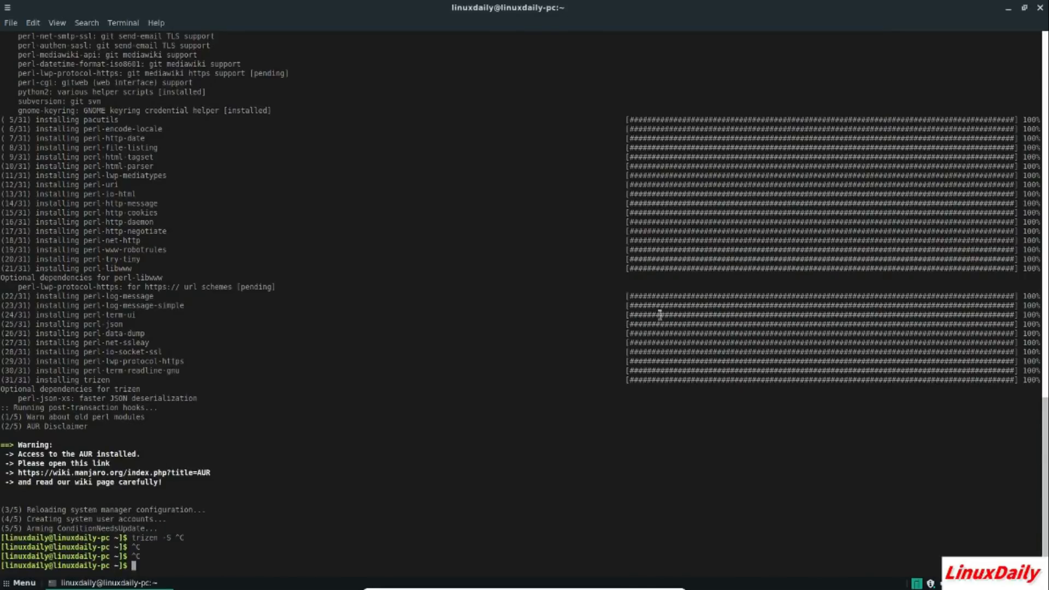
{"action": "mouse_move", "coordinate": [294, 211]}
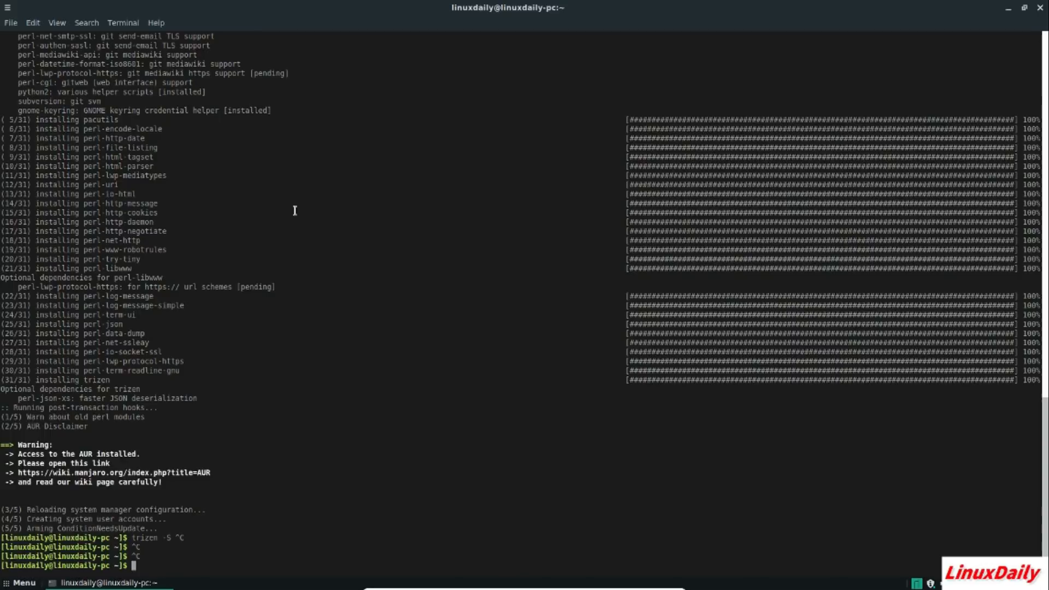
{"action": "mouse_move", "coordinate": [314, 365]}
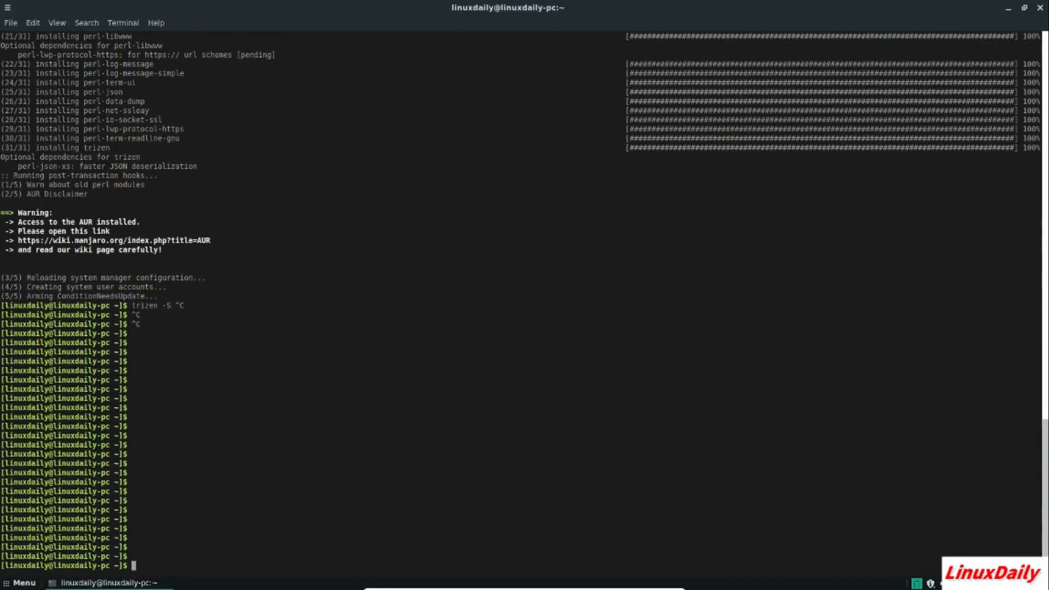
Run 'clear' so the terminal shows a single fresh shell prompt.
{"action": "type", "text": "cle"}
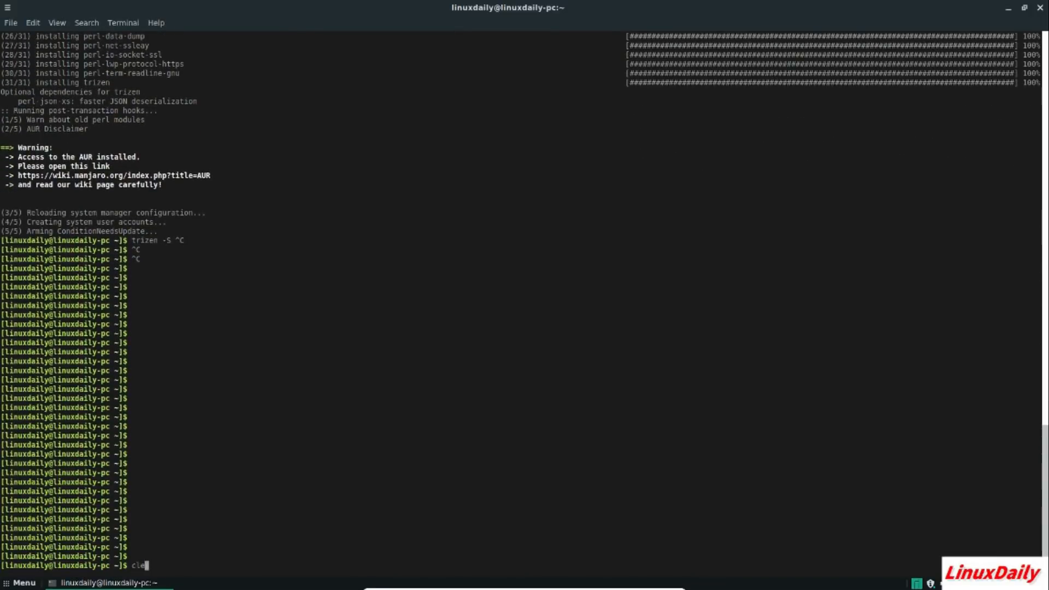
{"action": "key", "text": "Return"}
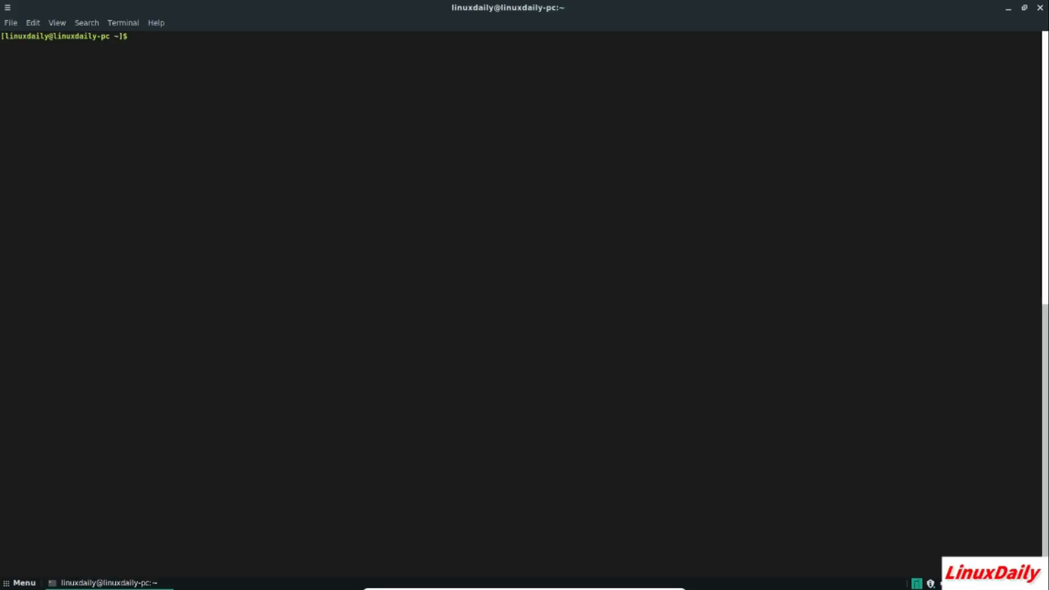